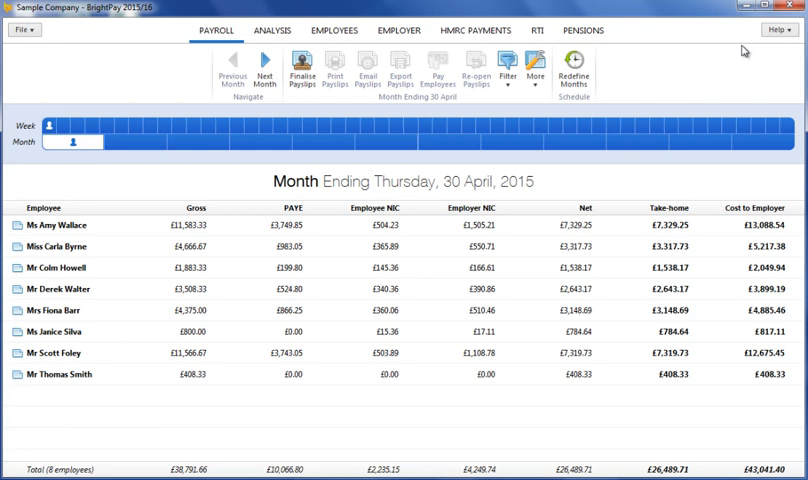
pyautogui.moveTo(660, 52)
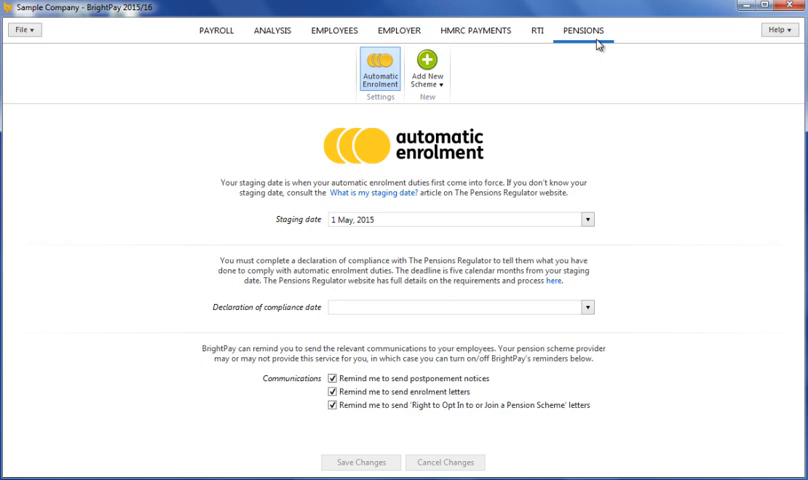
pyautogui.moveTo(518, 216)
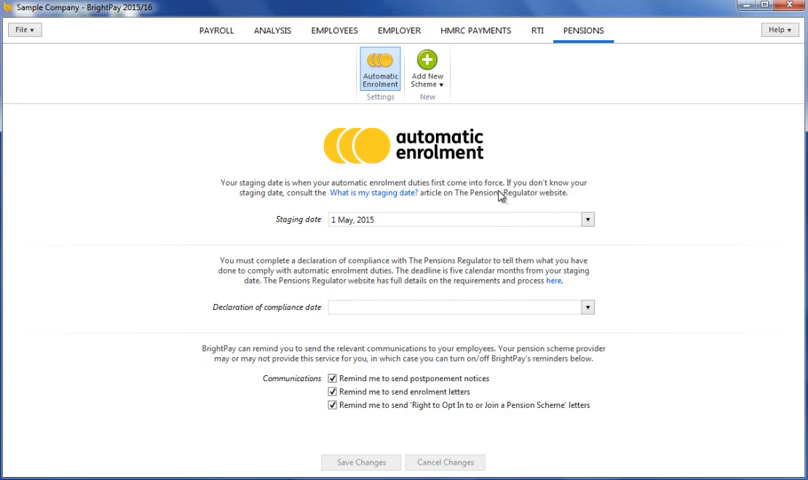
# Show the list of pension providers available for a new automatic enrolment scheme
pyautogui.click(428, 72)
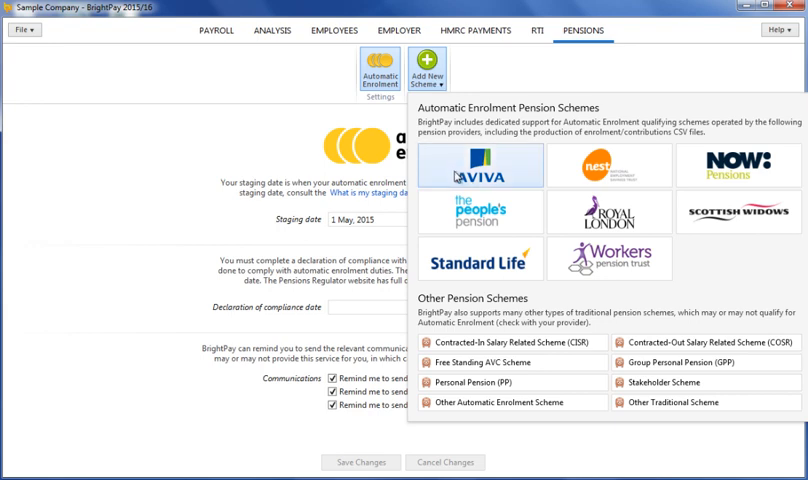
# Start an Aviva scheme and enter scheme reference ABC123
pyautogui.click(480, 164)
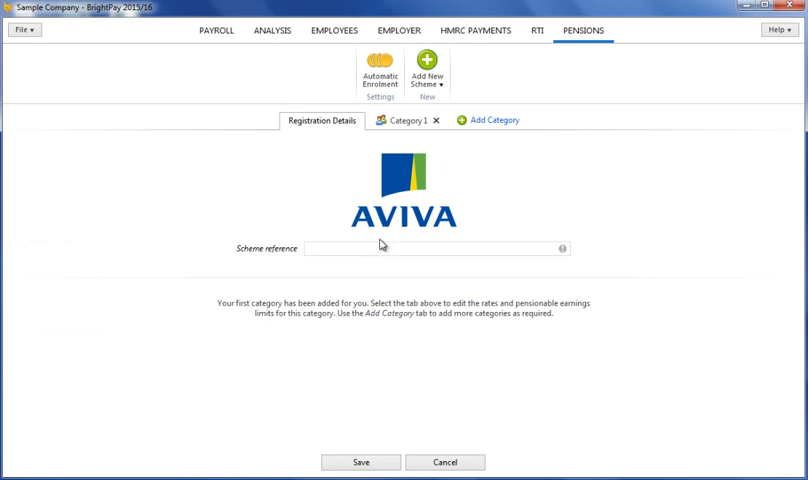
pyautogui.write('A')
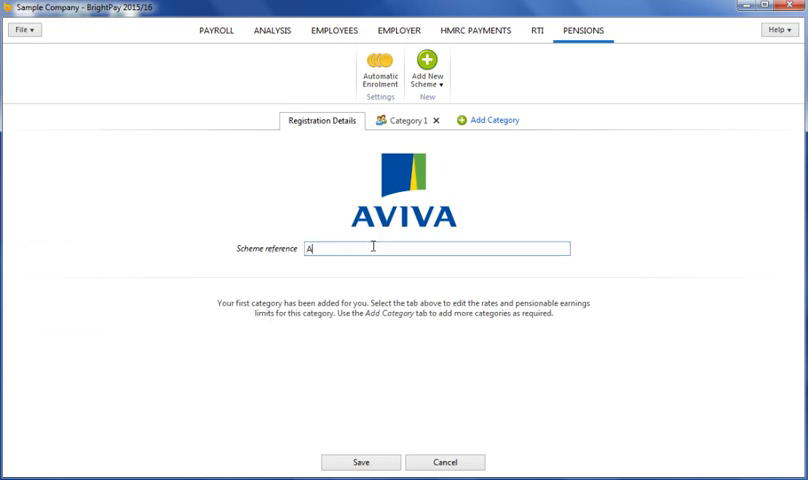
pyautogui.write('BC123')
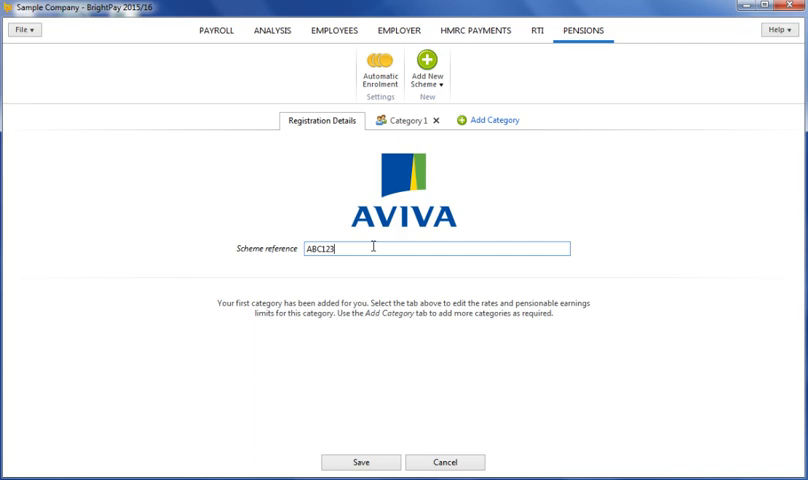
pyautogui.moveTo(394, 148)
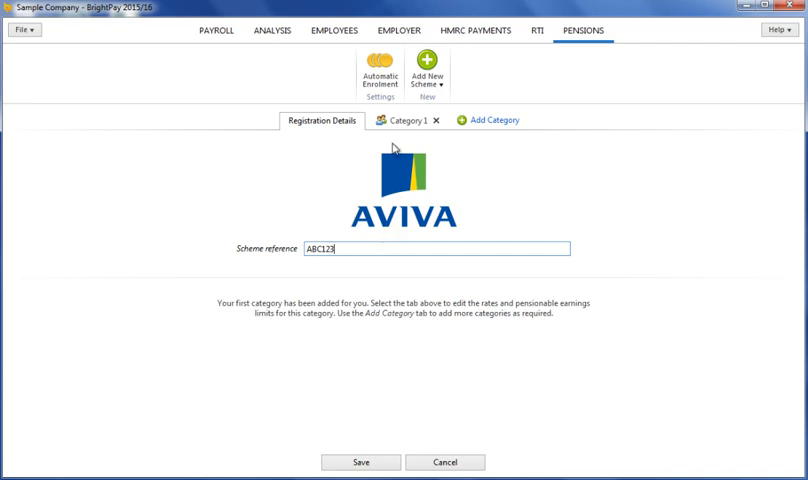
# Give Category 1 the ID TK123456 and keep phased minimum contribution rates
pyautogui.click(404, 120)
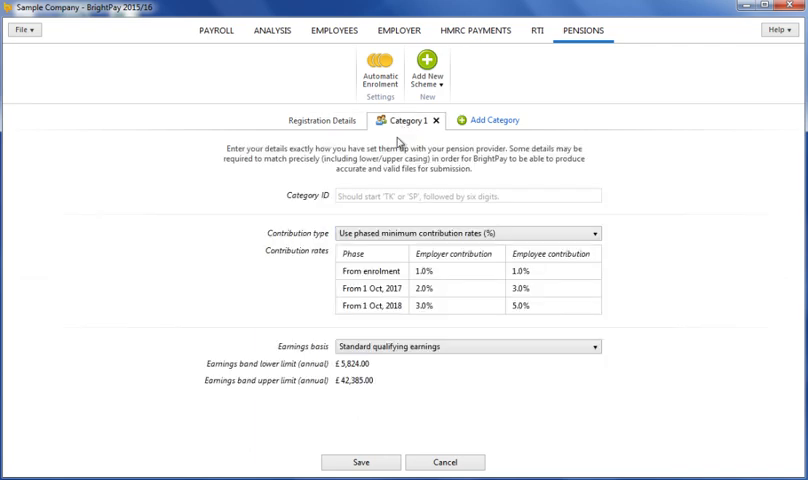
pyautogui.click(466, 196)
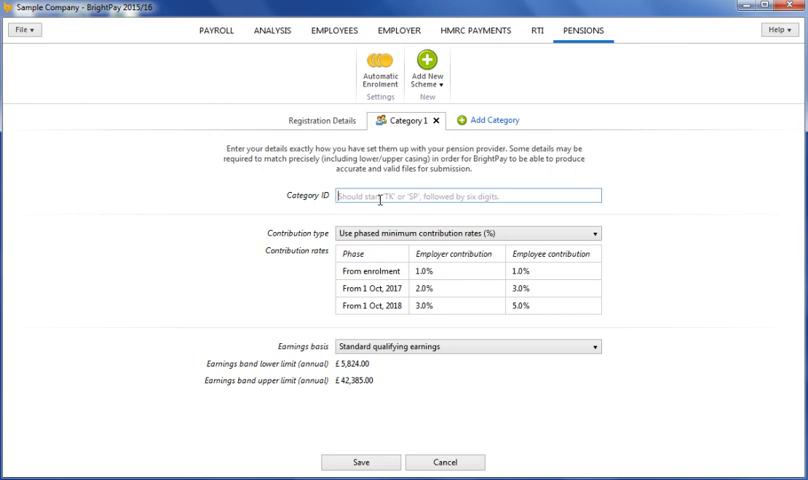
pyautogui.write('TK123456')
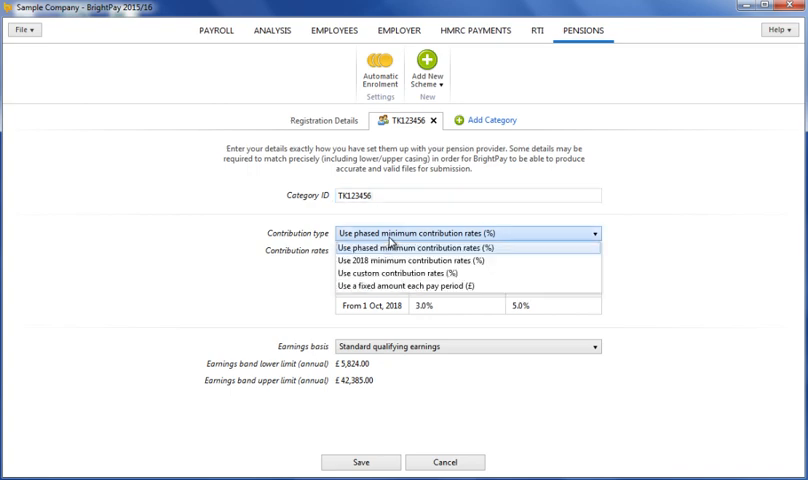
pyautogui.click(424, 246)
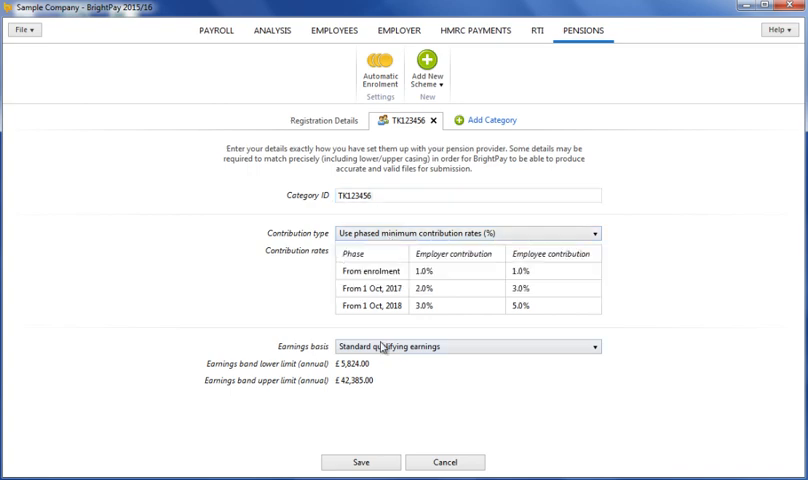
pyautogui.moveTo(388, 344)
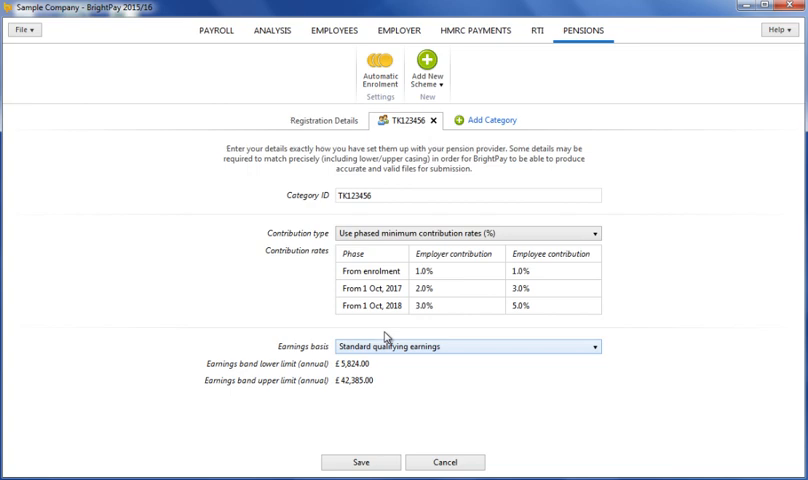
pyautogui.moveTo(486, 120)
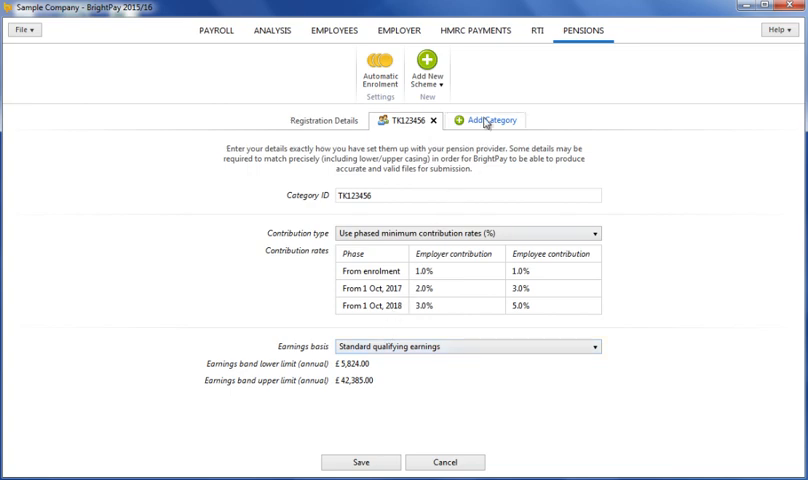
pyautogui.moveTo(462, 184)
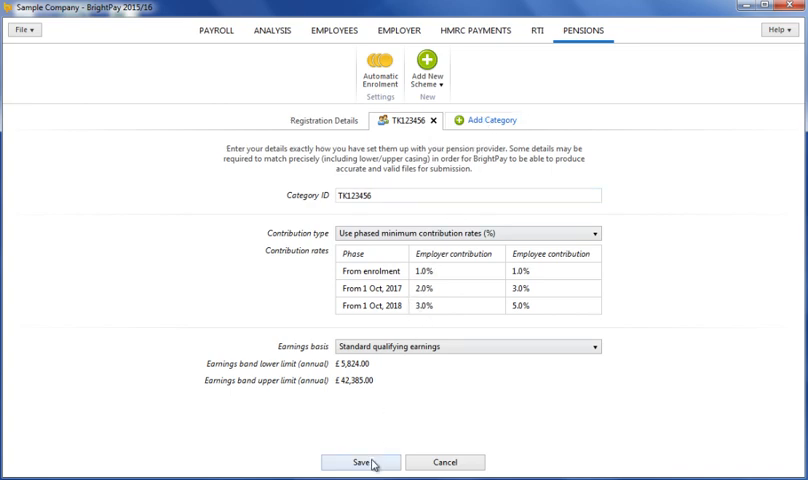
# Save the Aviva scheme and return to the payroll overview
pyautogui.click(360, 462)
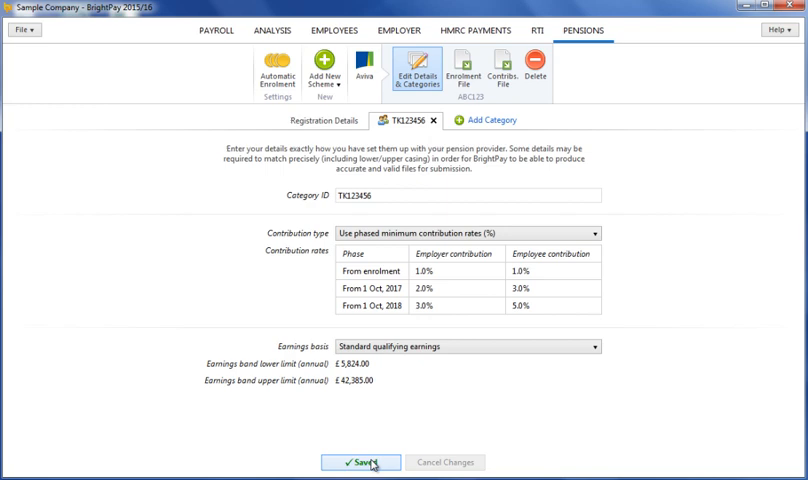
pyautogui.click(360, 462)
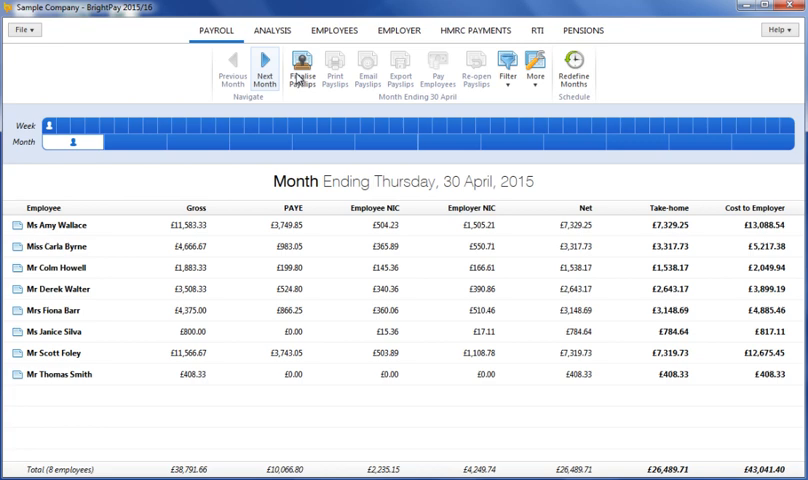
pyautogui.click(300, 74)
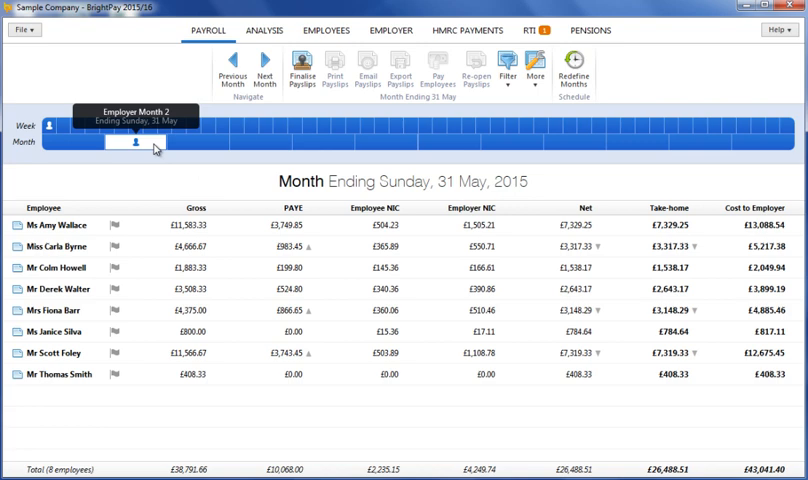
pyautogui.moveTo(150, 210)
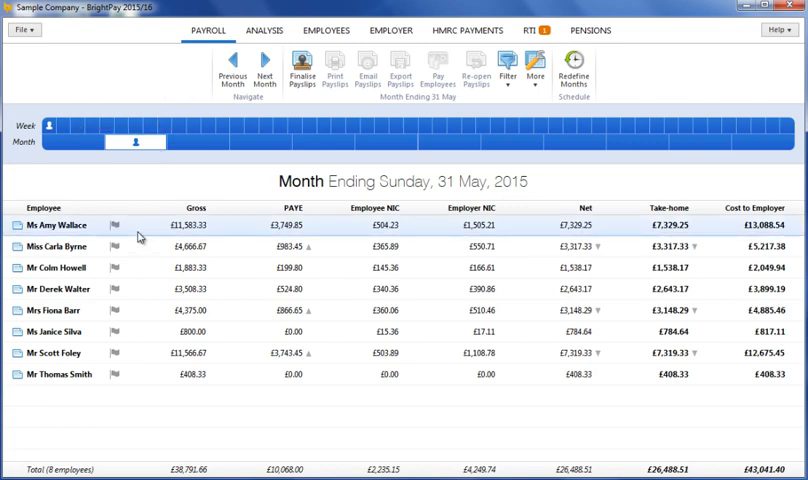
pyautogui.click(70, 224)
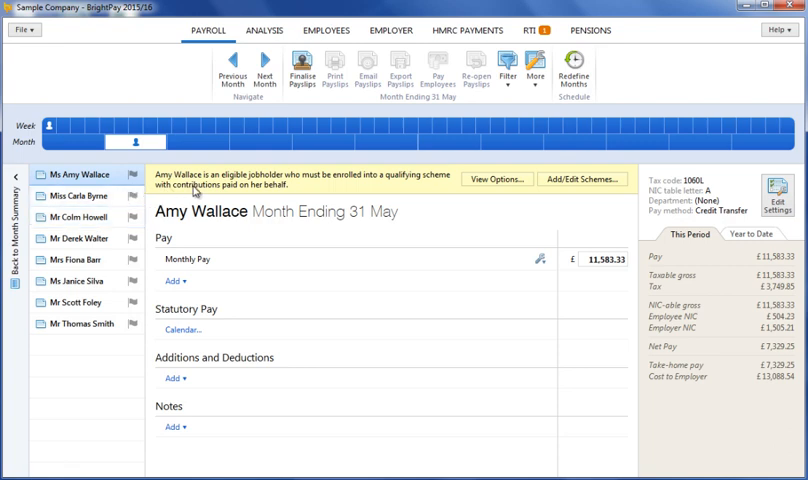
pyautogui.moveTo(498, 180)
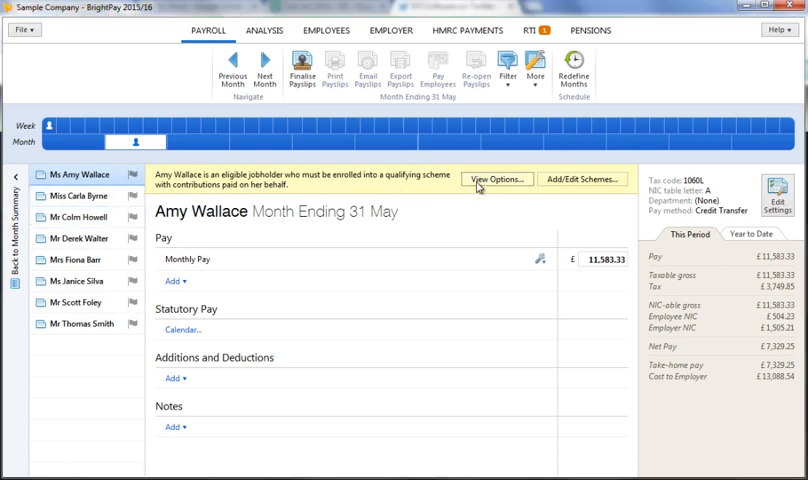
pyautogui.click(496, 180)
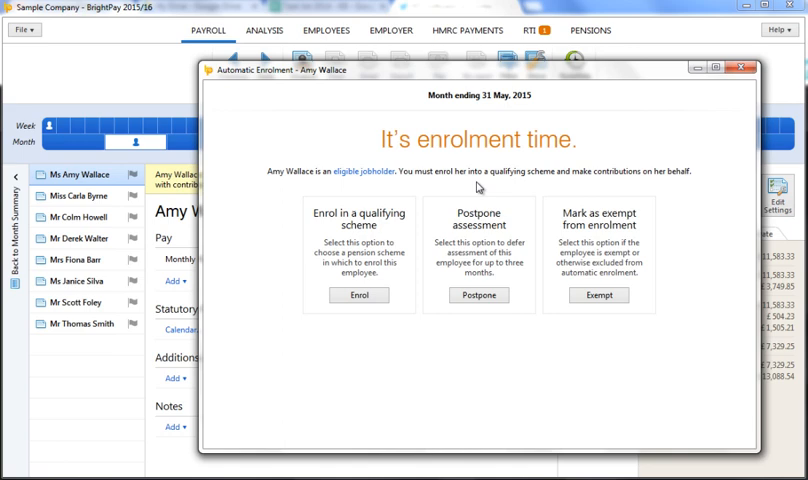
pyautogui.moveTo(378, 256)
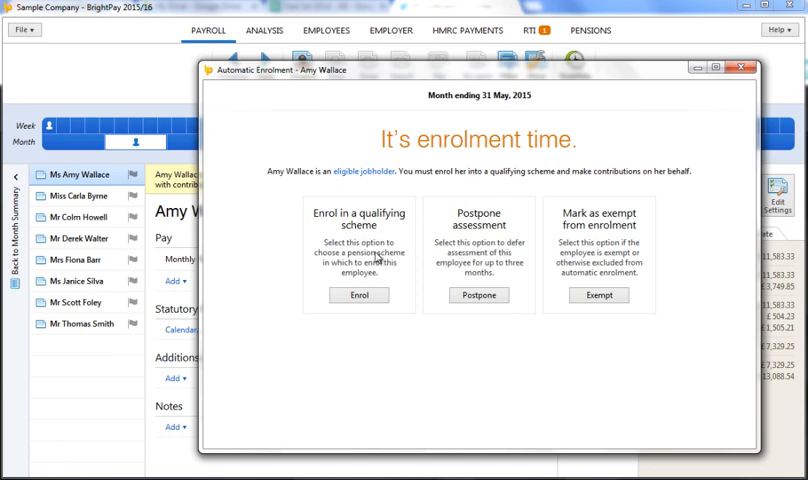
pyautogui.moveTo(462, 248)
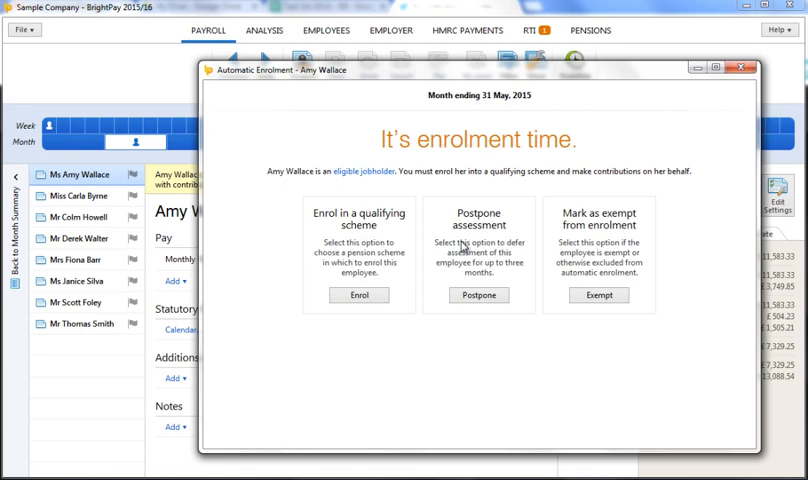
pyautogui.moveTo(622, 224)
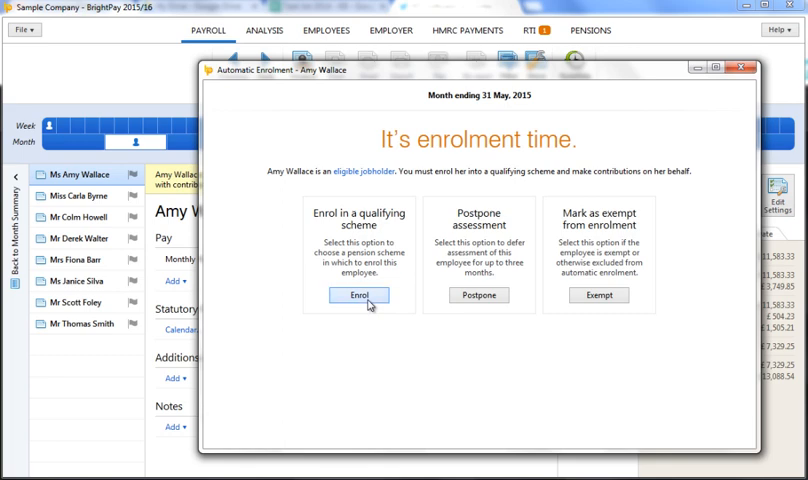
pyautogui.click(360, 296)
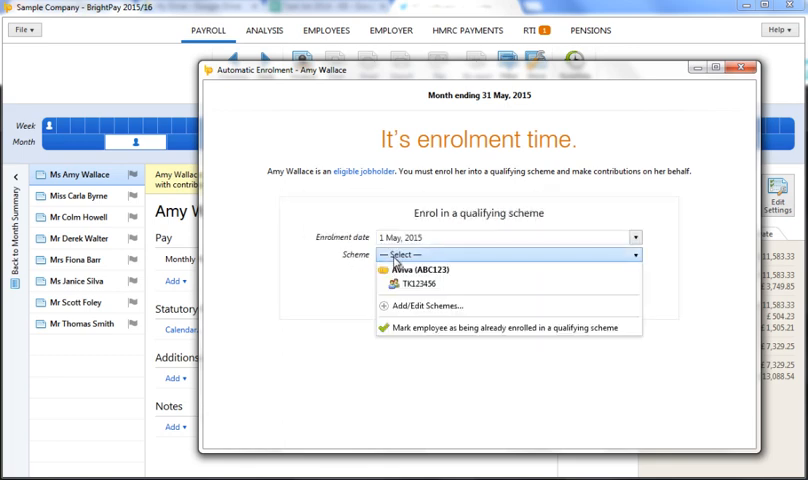
pyautogui.click(418, 284)
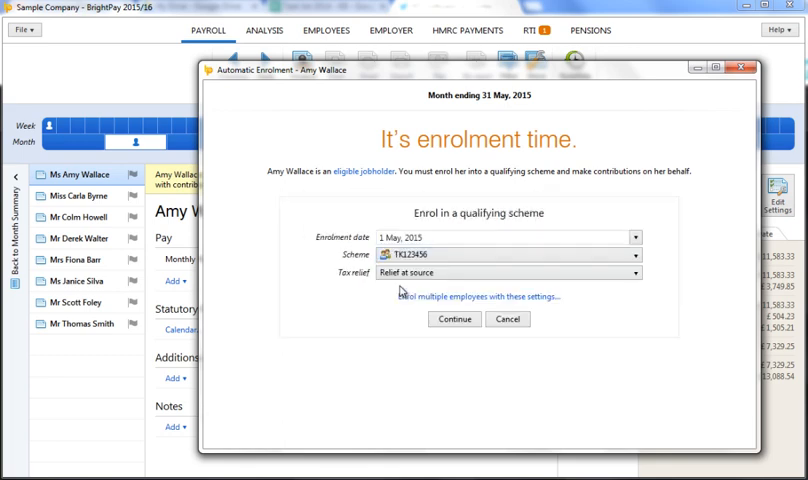
pyautogui.click(454, 320)
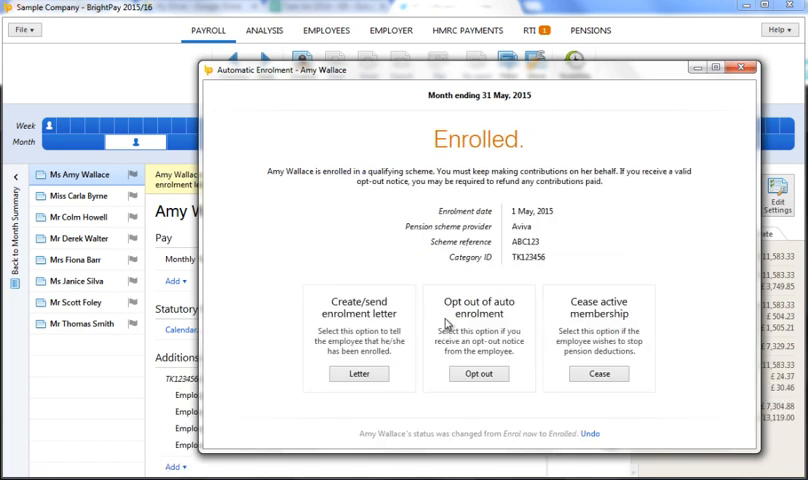
pyautogui.moveTo(360, 332)
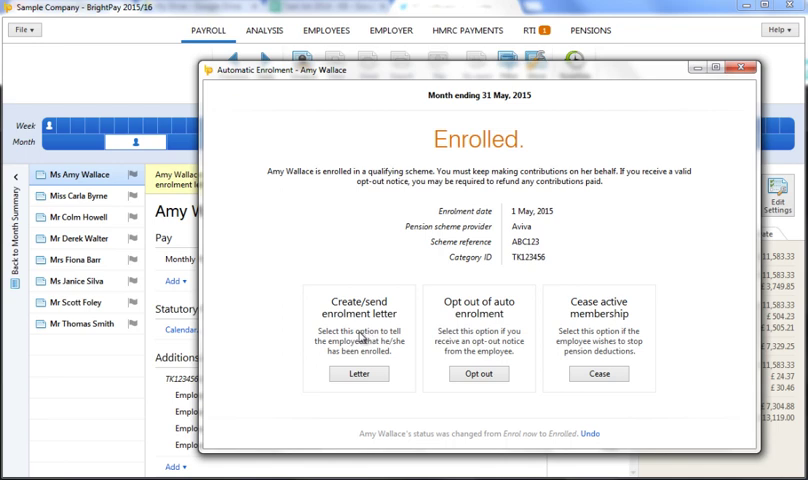
pyautogui.click(360, 372)
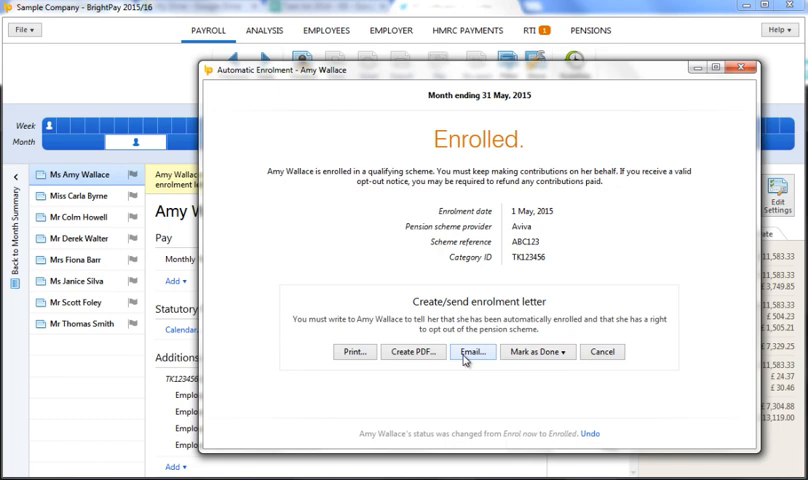
pyautogui.click(536, 352)
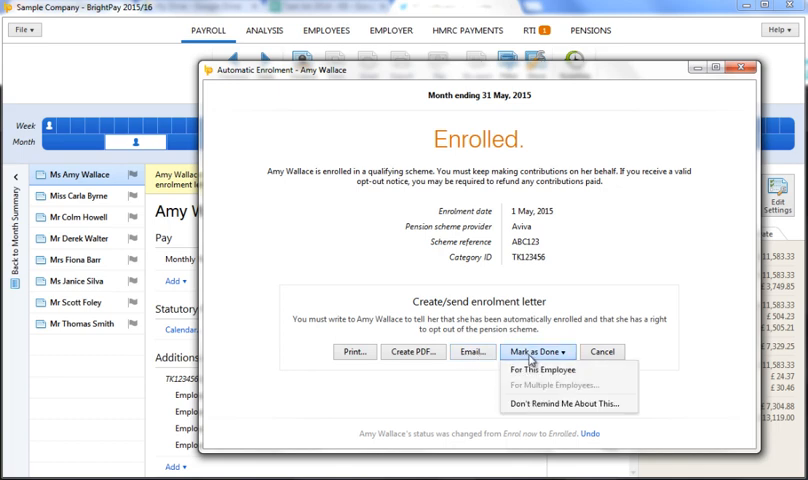
pyautogui.click(546, 370)
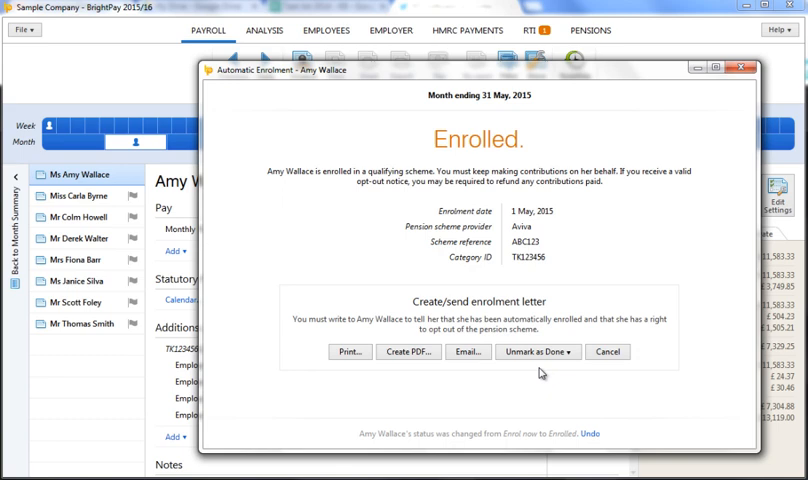
pyautogui.click(606, 352)
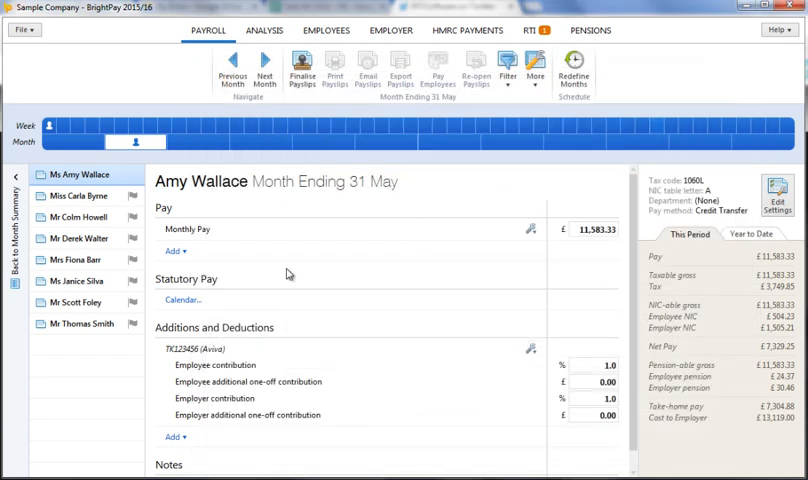
pyautogui.click(74, 302)
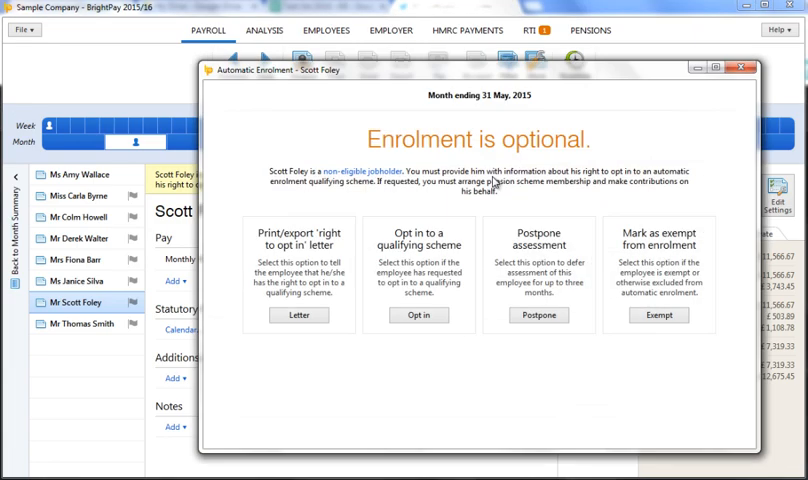
pyautogui.moveTo(288, 264)
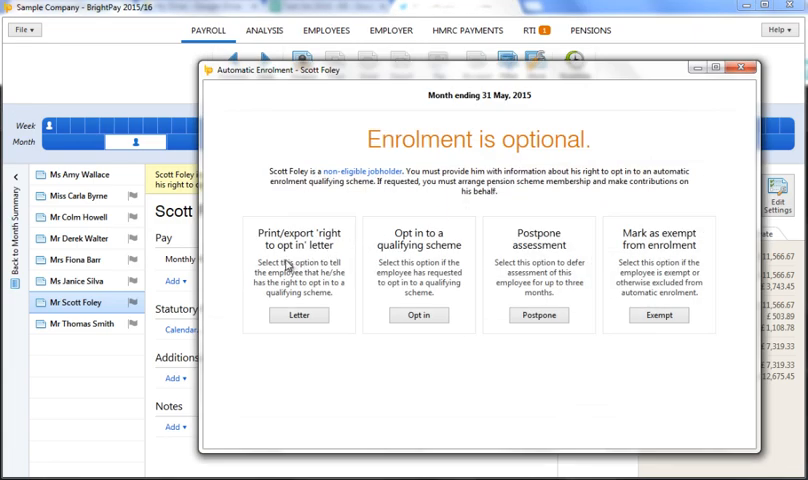
pyautogui.moveTo(412, 264)
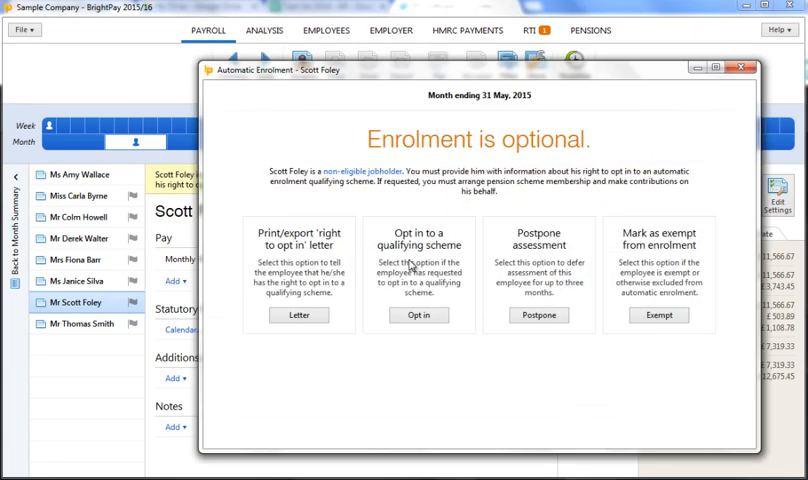
pyautogui.moveTo(536, 264)
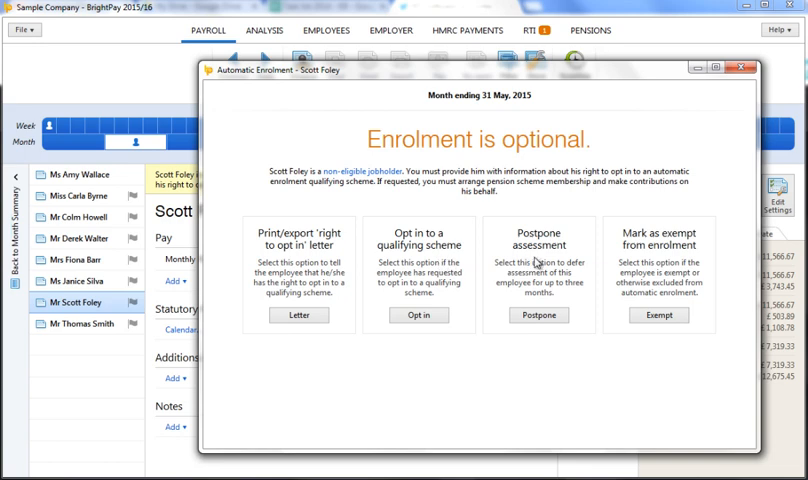
pyautogui.moveTo(700, 156)
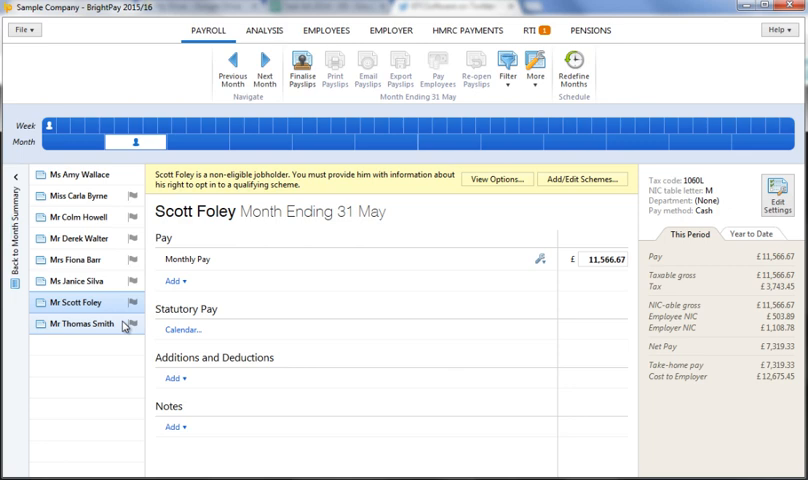
pyautogui.click(76, 324)
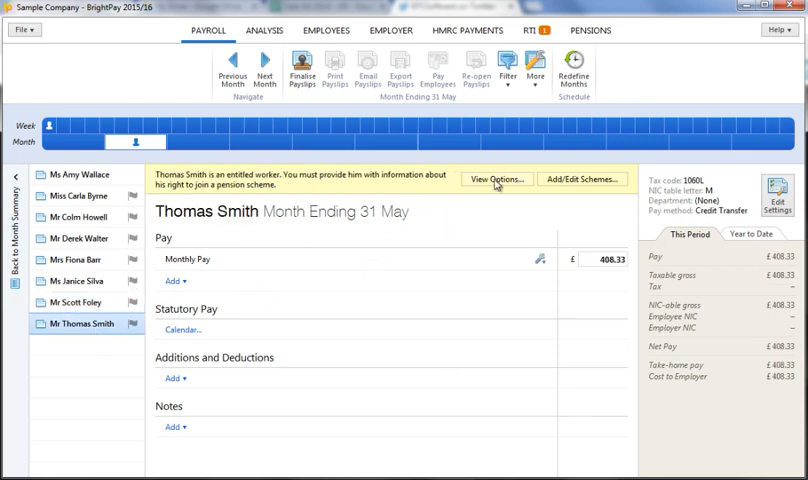
pyautogui.click(496, 180)
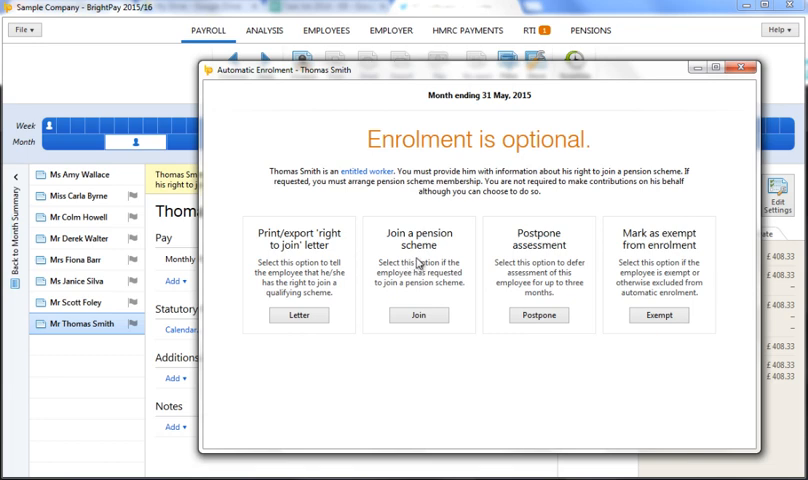
pyautogui.moveTo(480, 260)
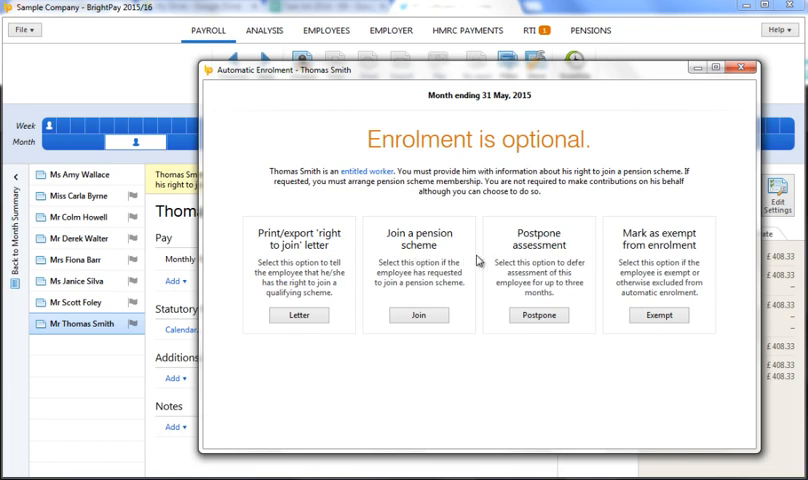
pyautogui.moveTo(658, 256)
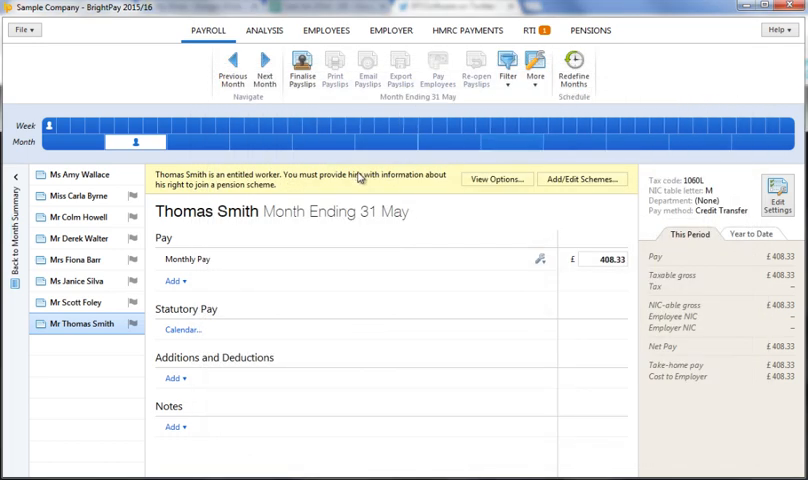
pyautogui.click(80, 196)
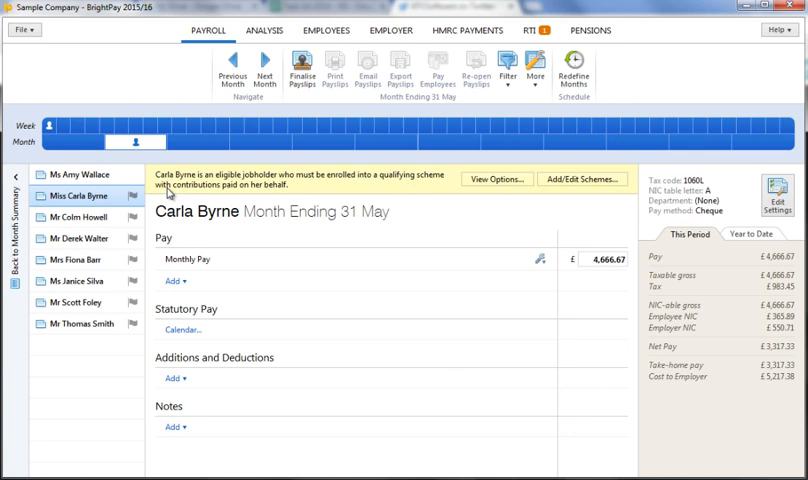
pyautogui.moveTo(484, 180)
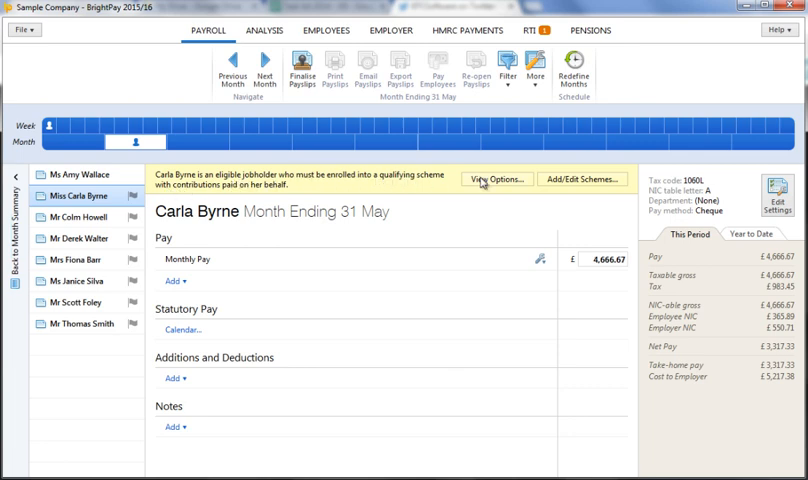
pyautogui.click(496, 180)
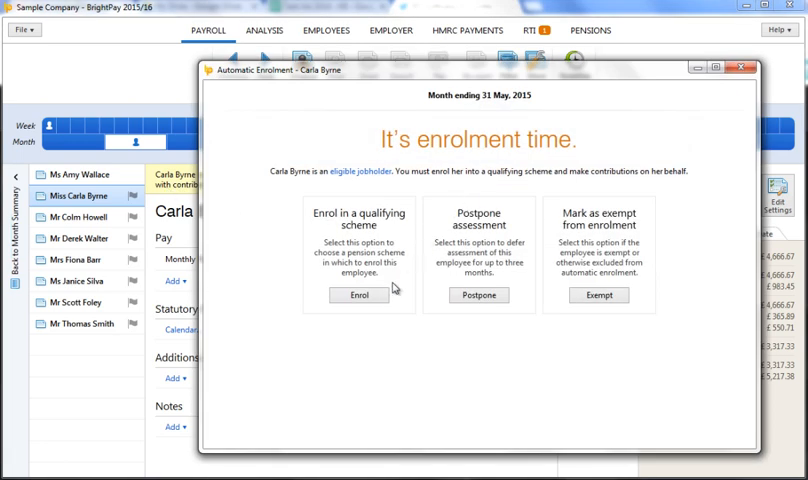
pyautogui.click(360, 294)
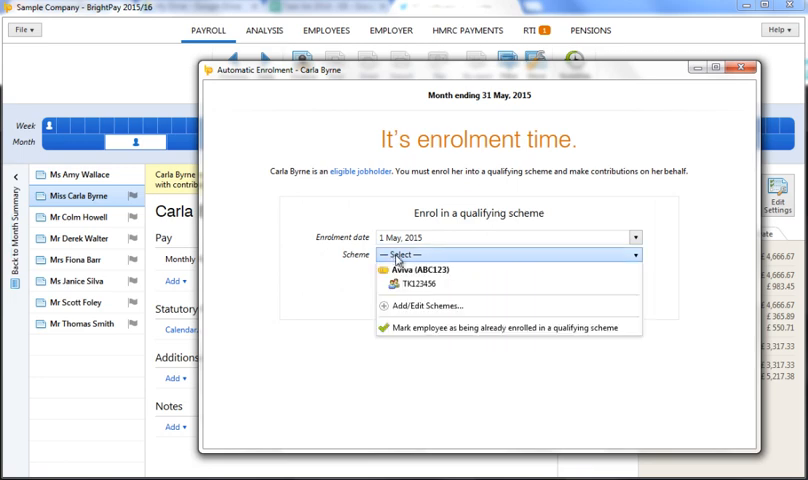
pyautogui.click(424, 284)
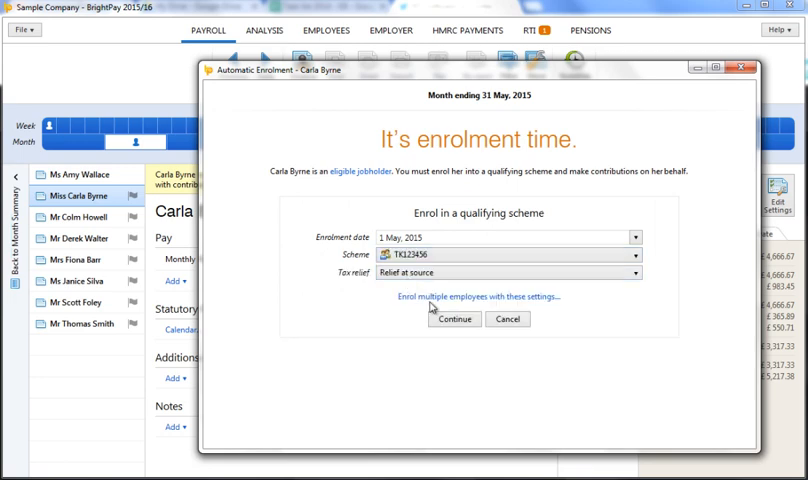
pyautogui.click(484, 296)
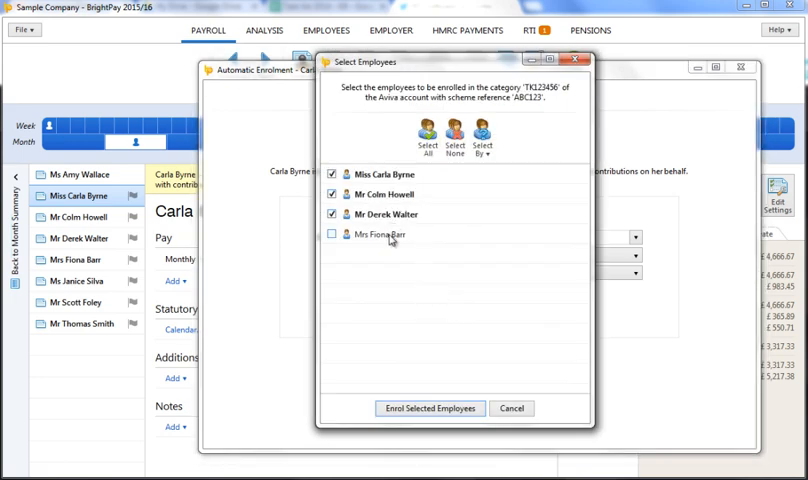
pyautogui.click(332, 232)
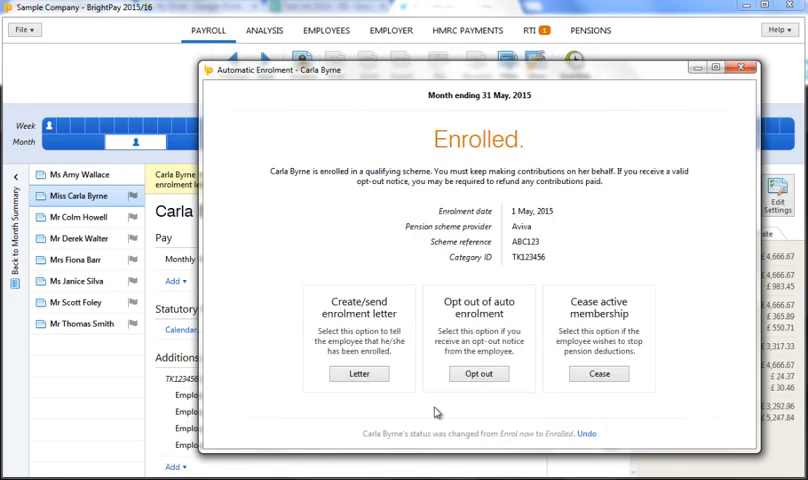
pyautogui.click(358, 372)
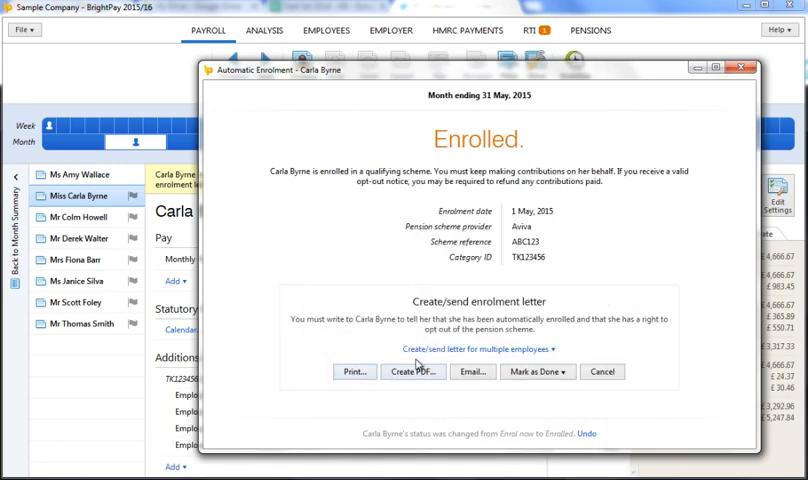
pyautogui.click(476, 348)
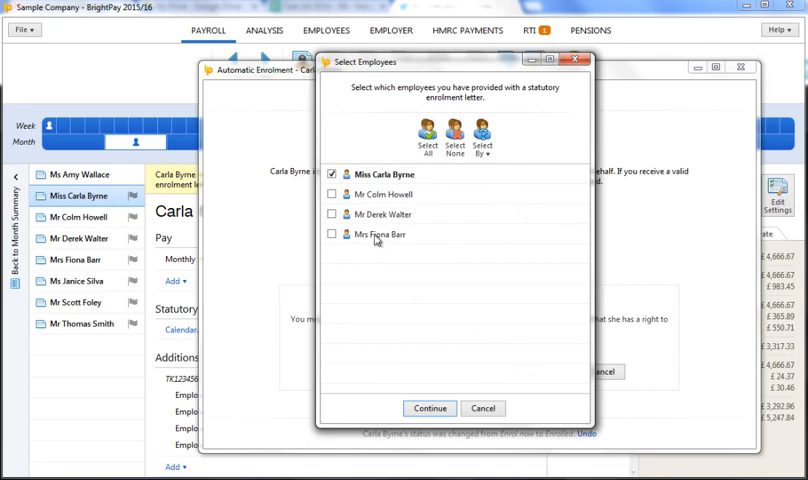
pyautogui.click(428, 140)
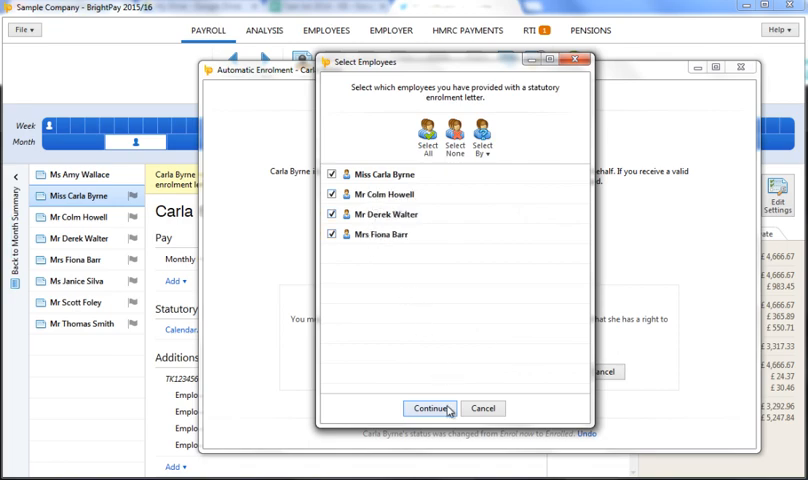
pyautogui.click(428, 408)
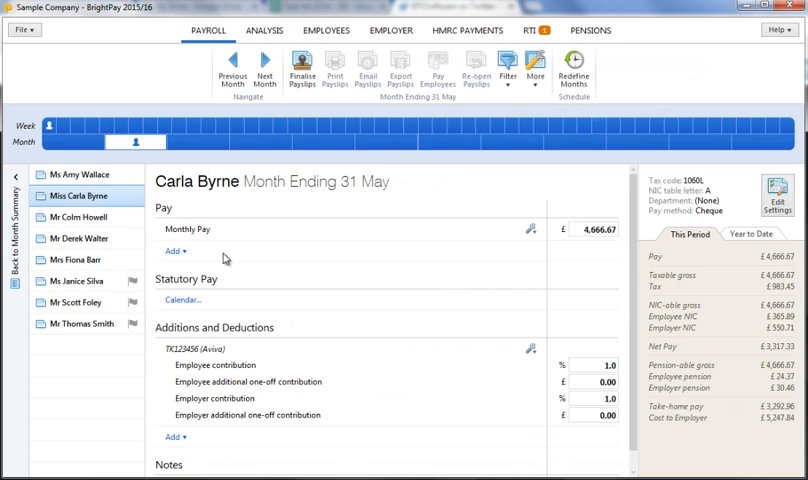
pyautogui.click(70, 280)
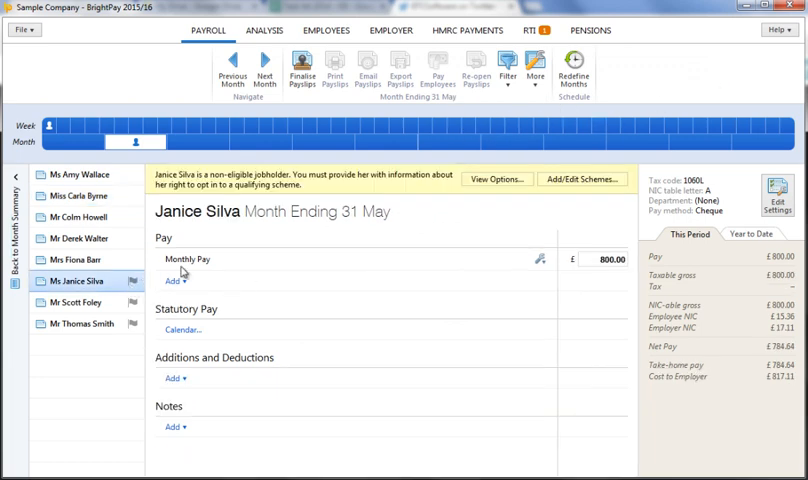
pyautogui.click(496, 180)
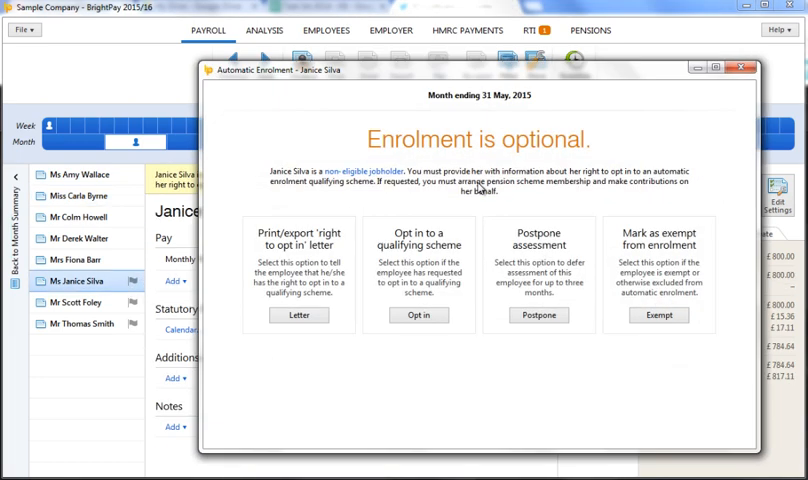
pyautogui.click(538, 314)
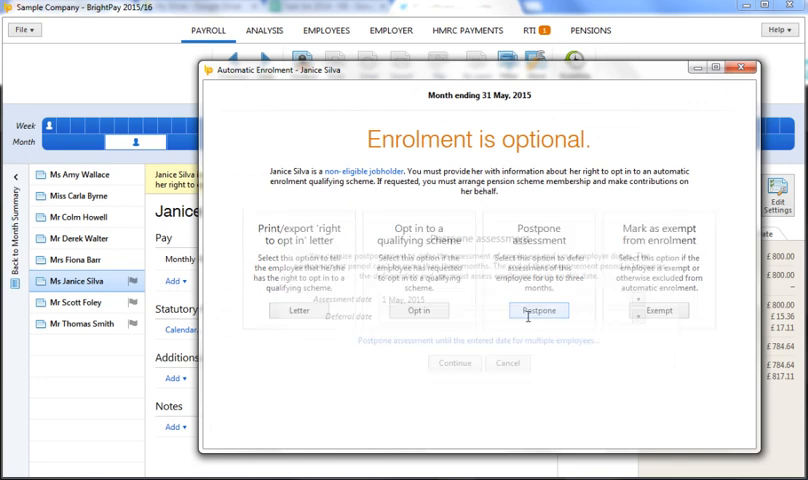
pyautogui.click(540, 310)
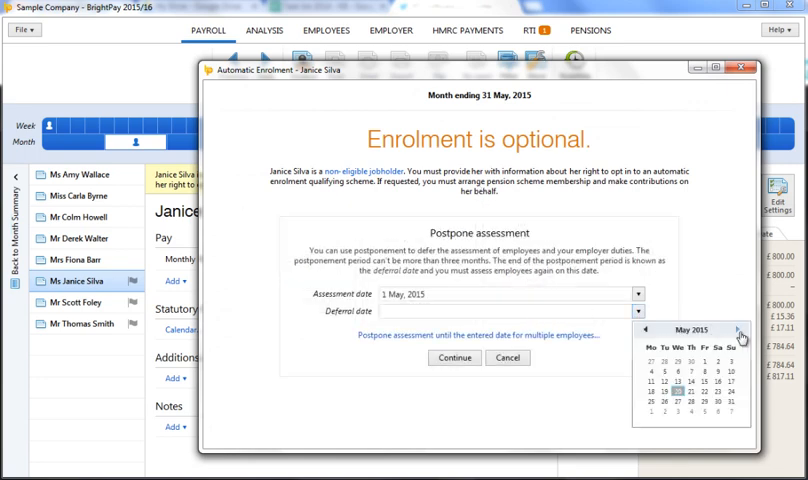
pyautogui.click(736, 328)
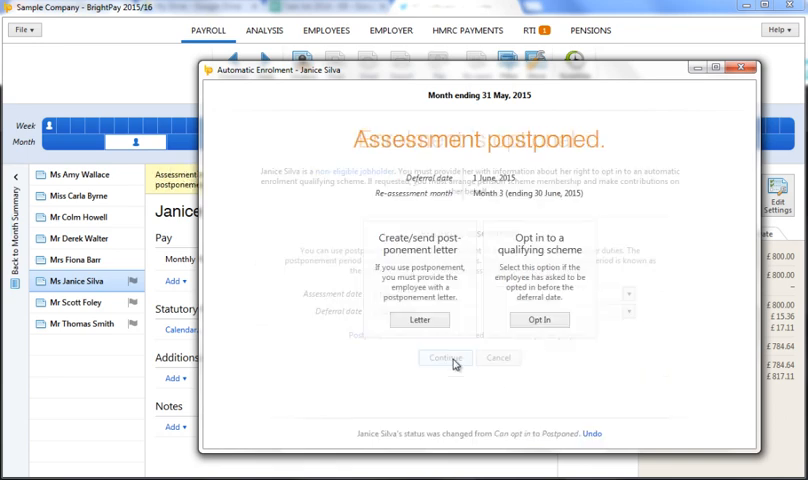
pyautogui.click(444, 358)
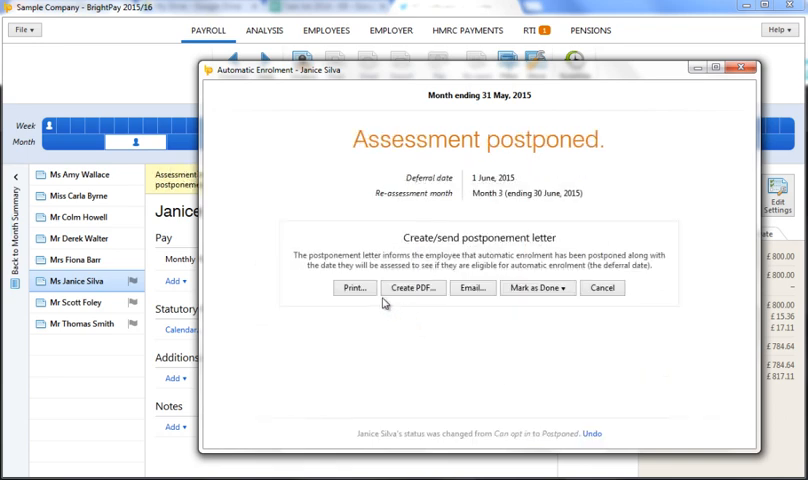
pyautogui.moveTo(470, 288)
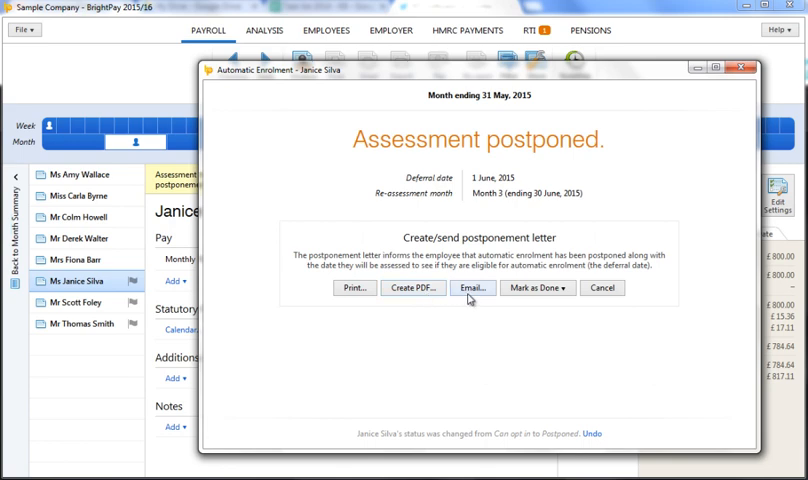
pyautogui.click(536, 288)
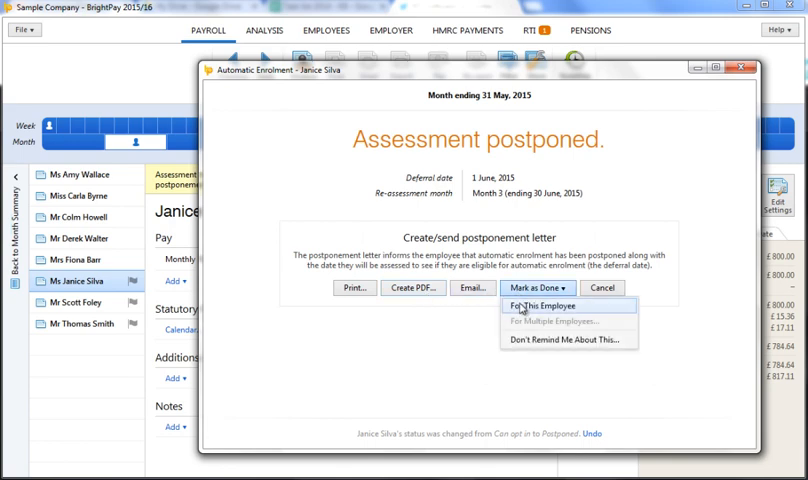
pyautogui.click(544, 306)
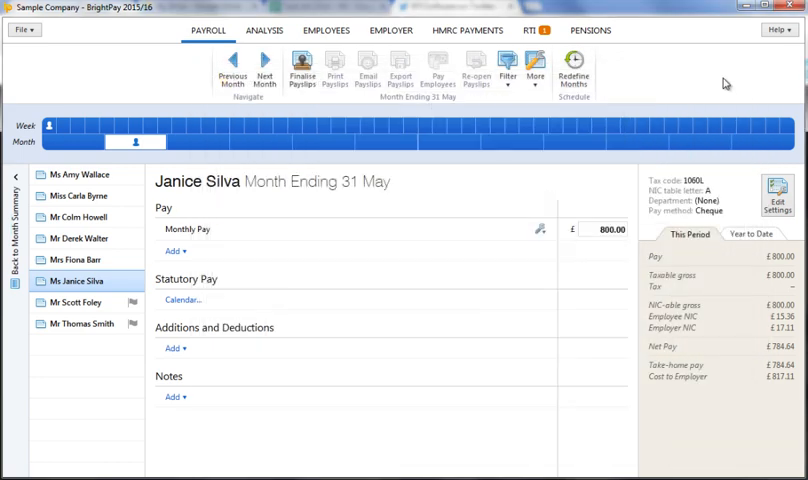
pyautogui.click(74, 302)
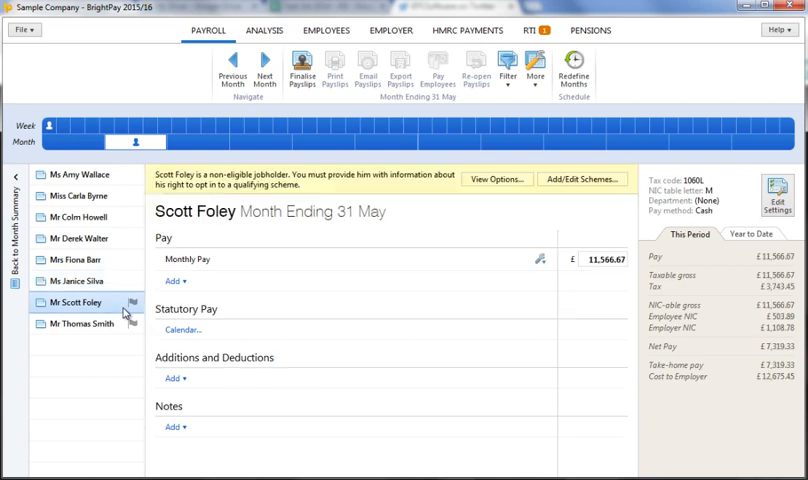
pyautogui.moveTo(428, 230)
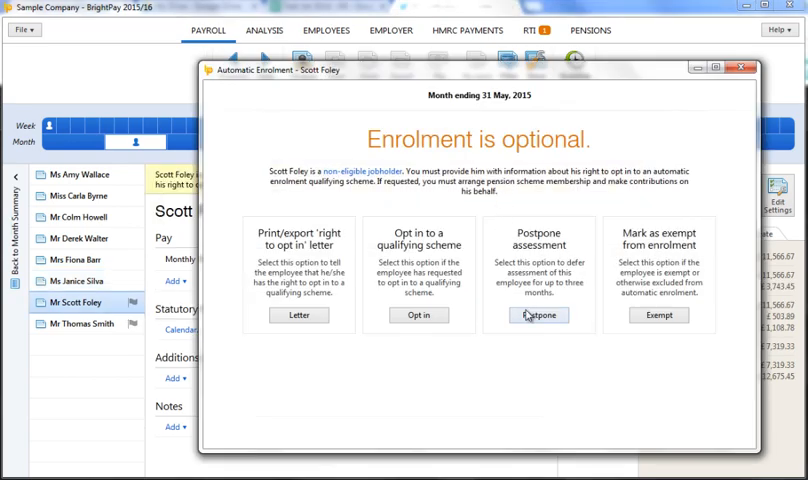
pyautogui.click(538, 316)
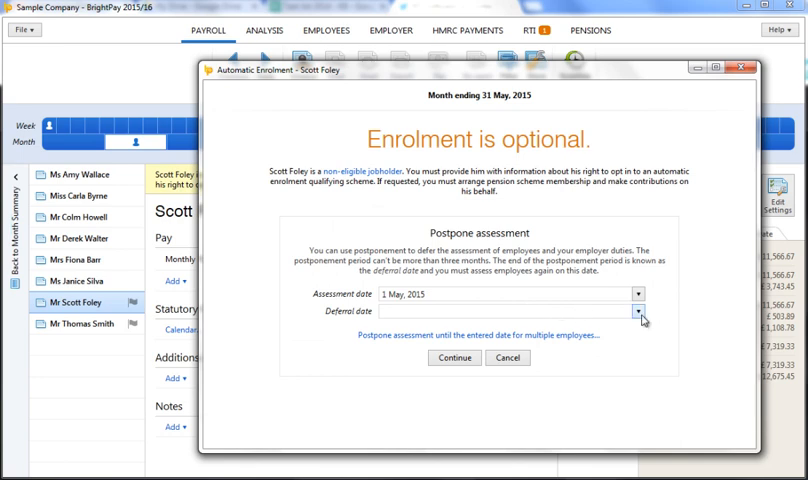
pyautogui.click(638, 310)
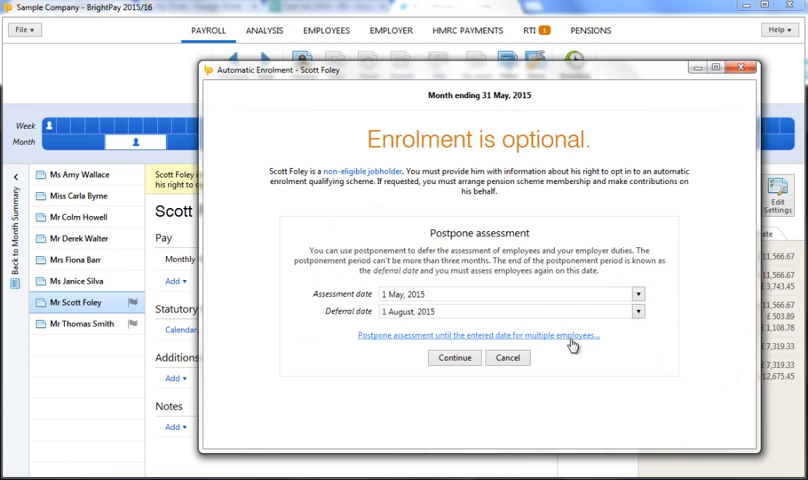
pyautogui.click(480, 336)
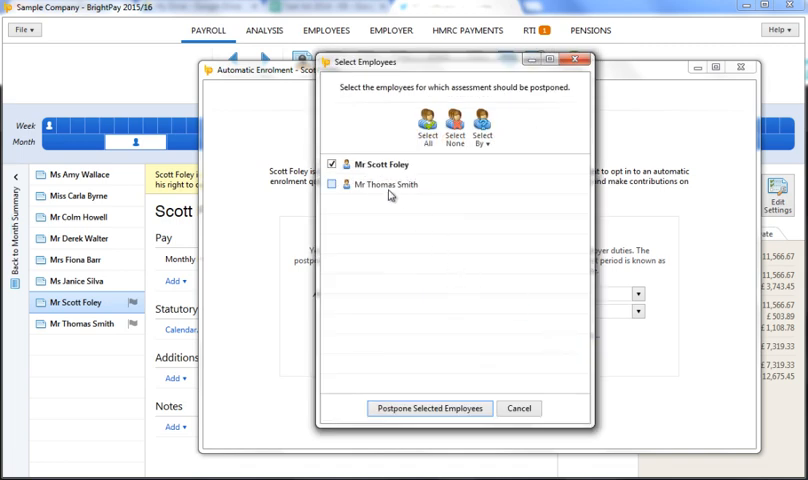
pyautogui.click(428, 408)
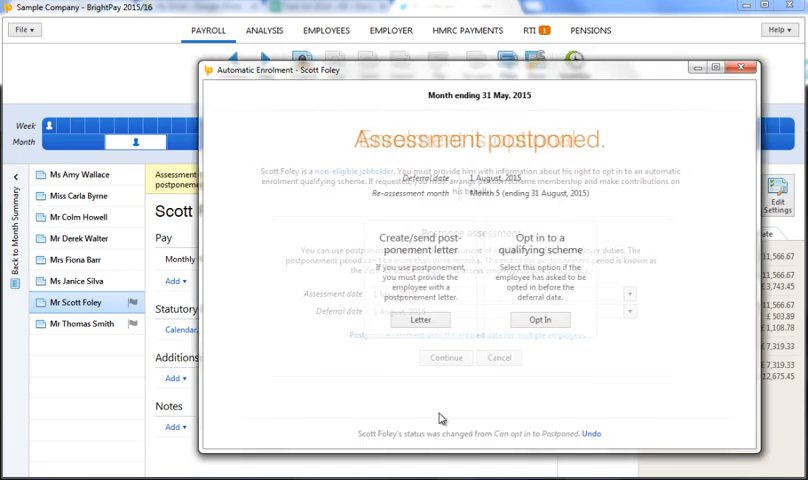
pyautogui.click(420, 320)
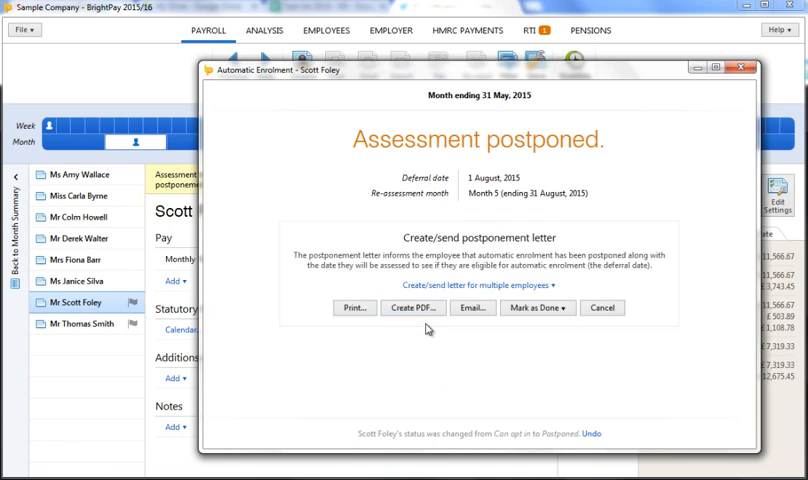
pyautogui.moveTo(470, 308)
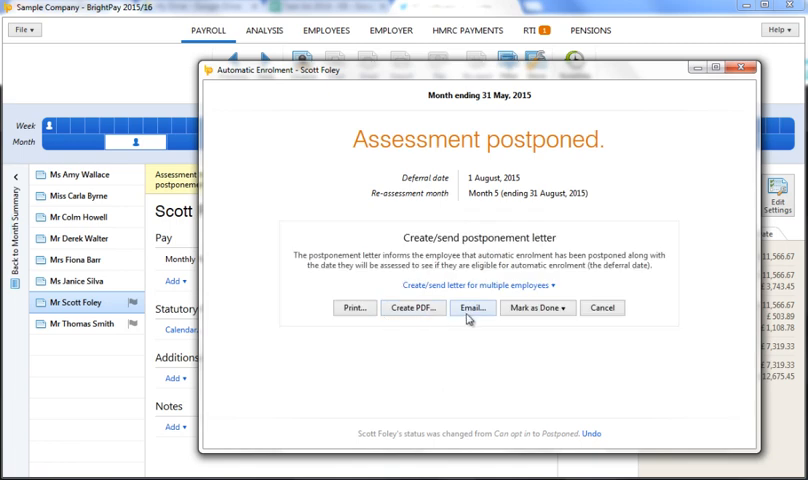
pyautogui.click(536, 308)
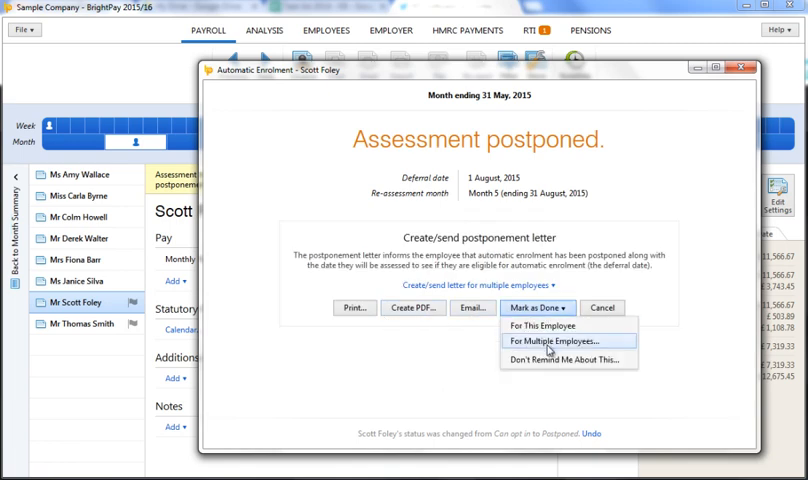
pyautogui.click(560, 340)
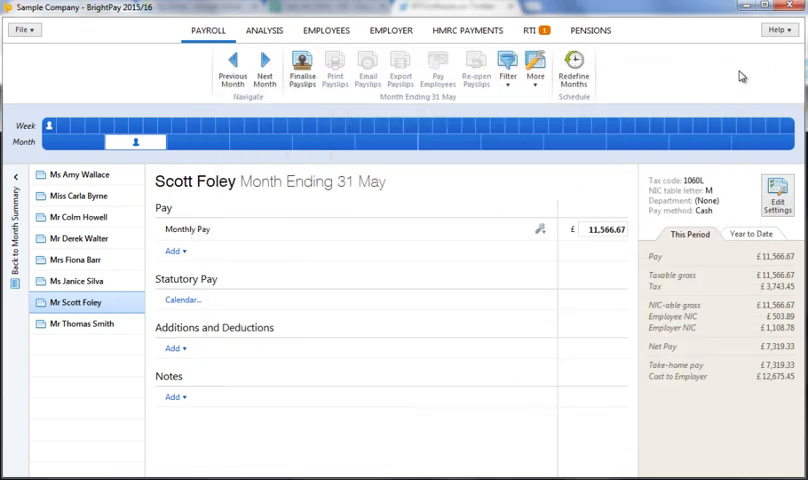
# Export the Aviva enrolment CSV from the Pensions area and save it to Downloads
pyautogui.click(76, 174)
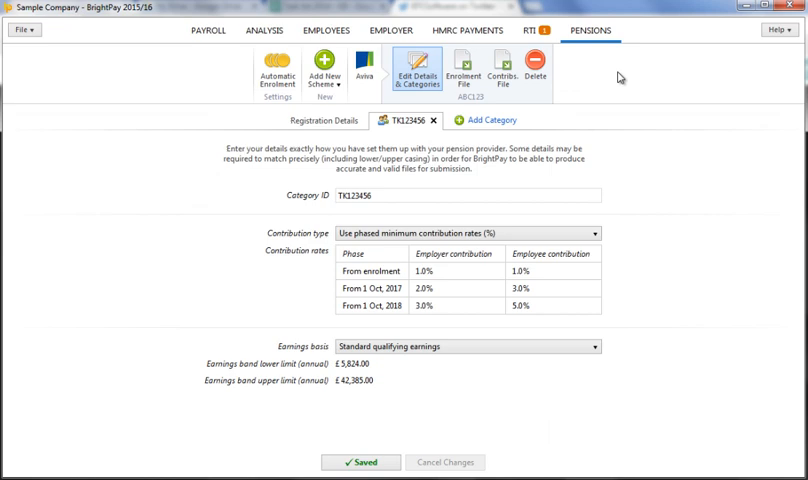
pyautogui.moveTo(524, 84)
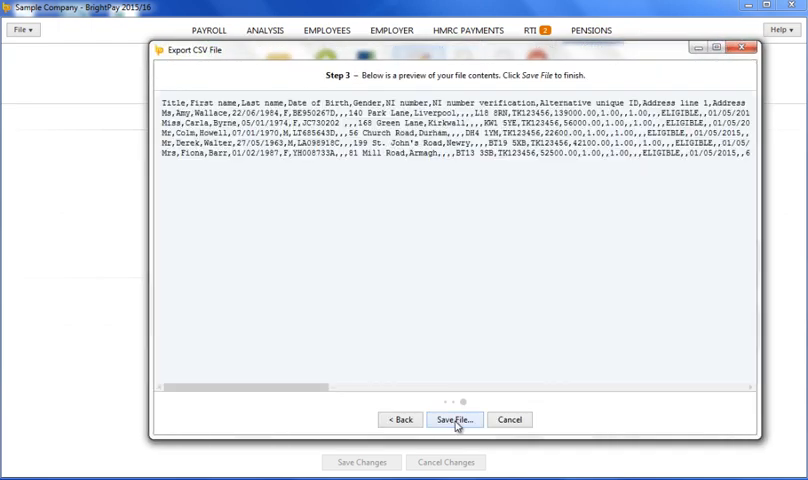
pyautogui.click(454, 420)
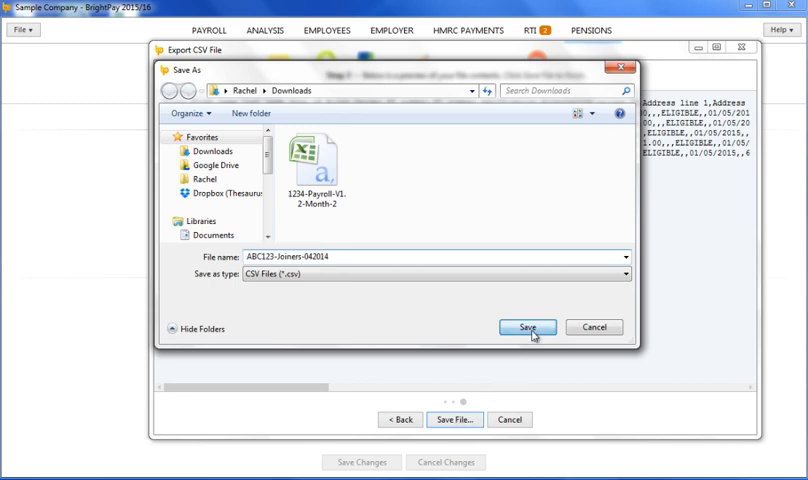
pyautogui.click(528, 328)
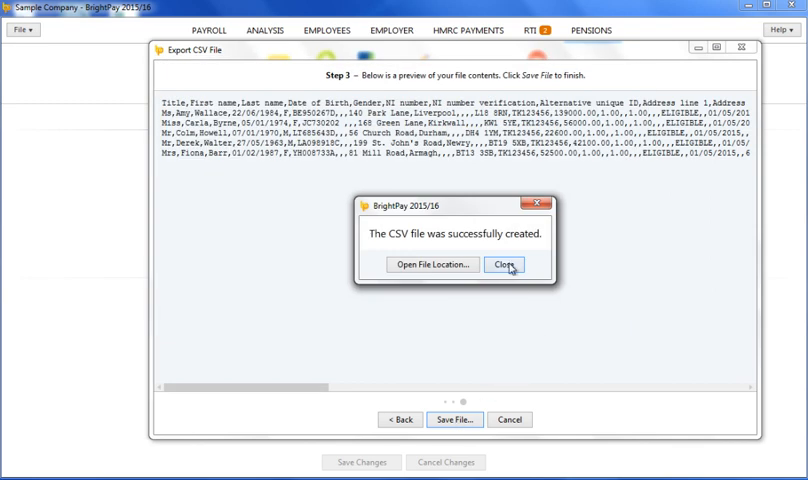
pyautogui.click(504, 264)
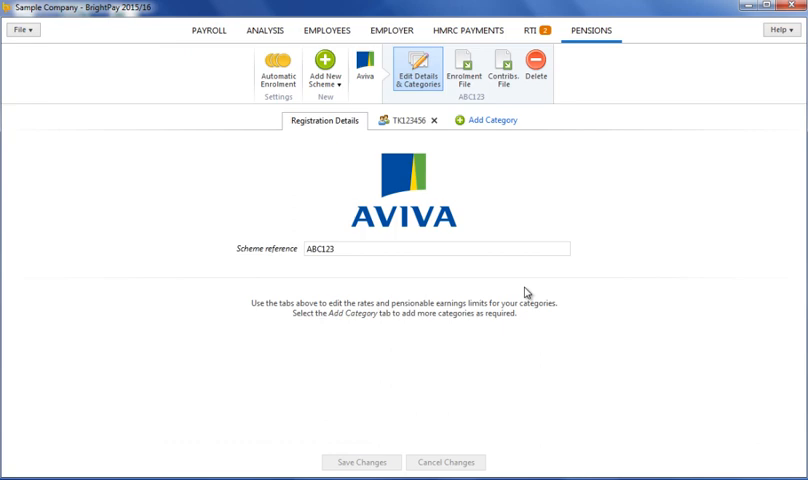
# Export and save the Aviva May contributions CSV, then return to the June payroll
pyautogui.click(462, 72)
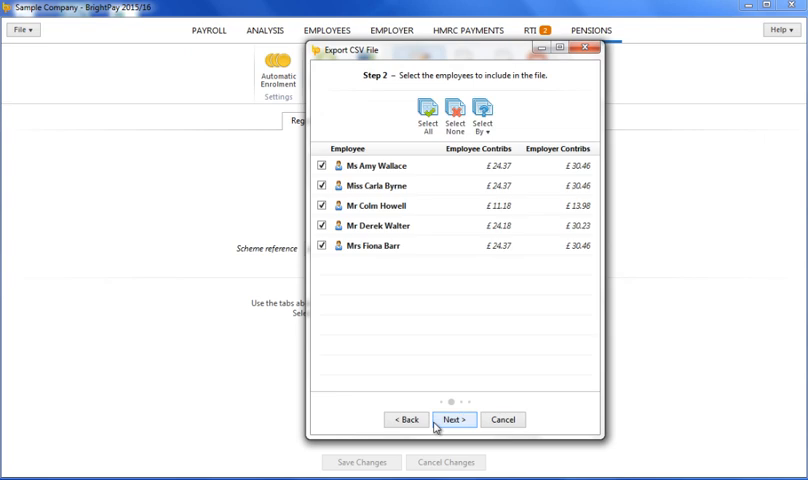
pyautogui.click(454, 420)
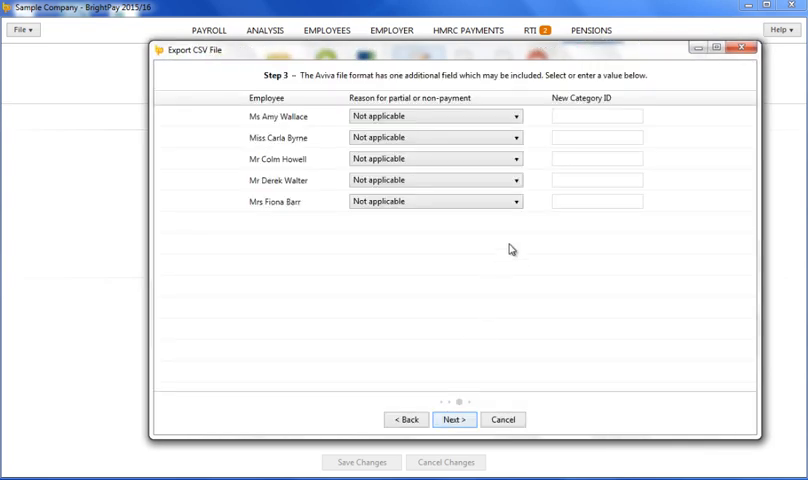
pyautogui.click(454, 420)
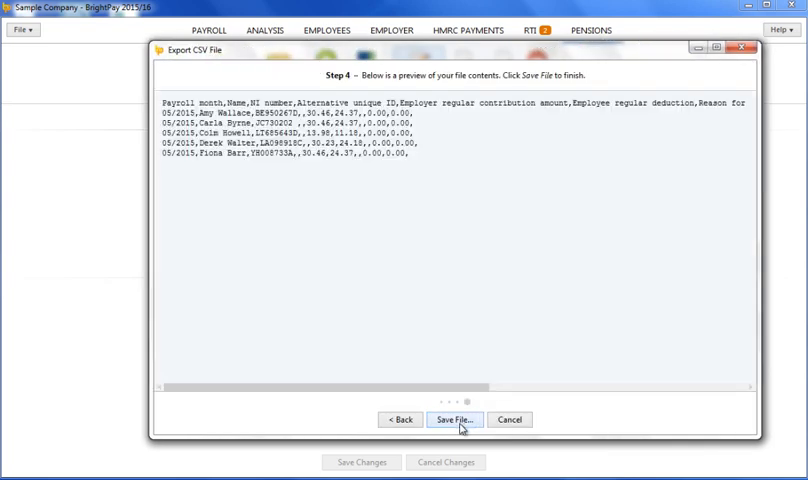
pyautogui.click(454, 420)
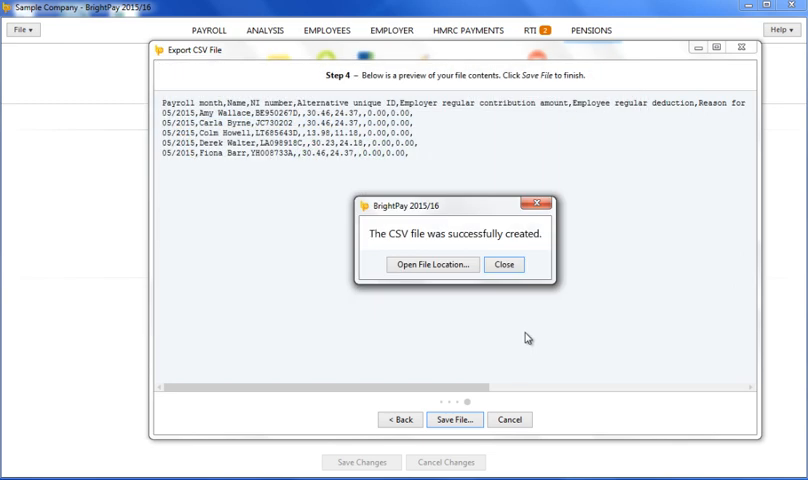
pyautogui.click(504, 264)
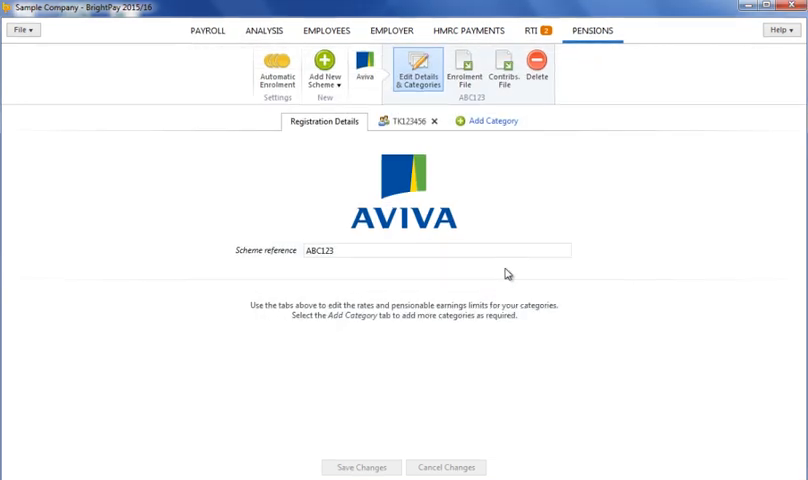
pyautogui.click(470, 250)
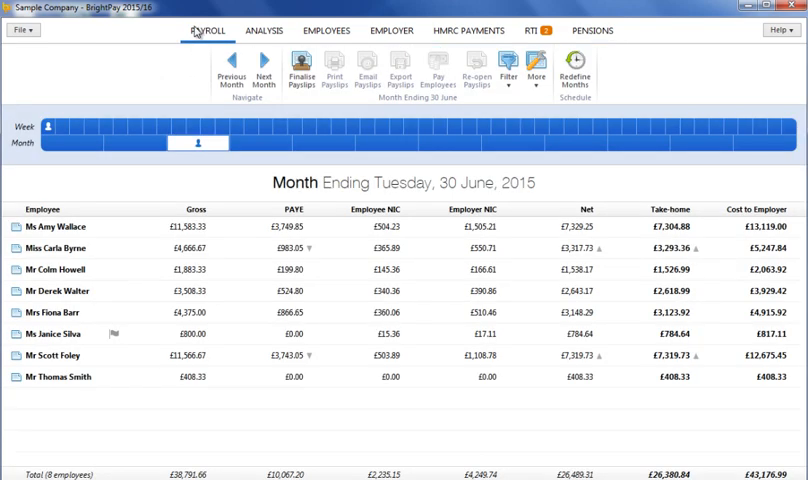
pyautogui.moveTo(136, 204)
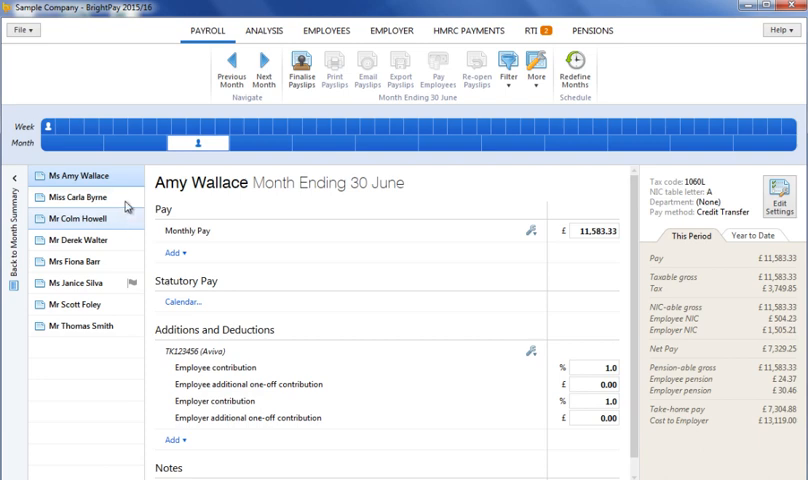
pyautogui.click(326, 30)
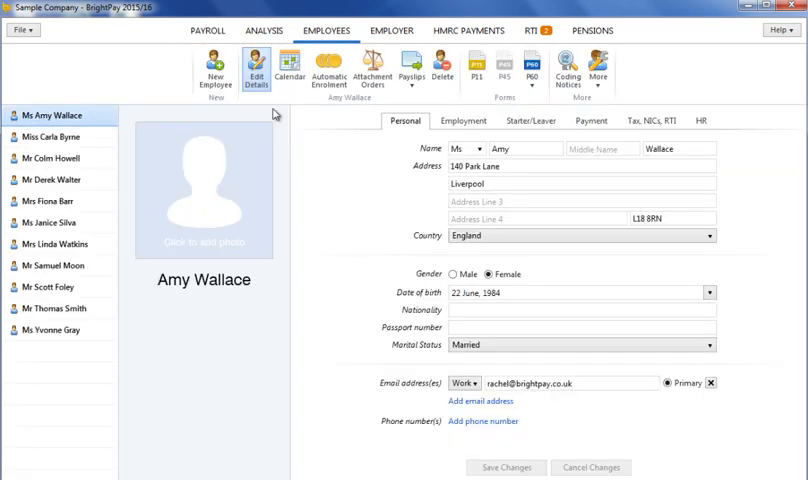
pyautogui.click(328, 70)
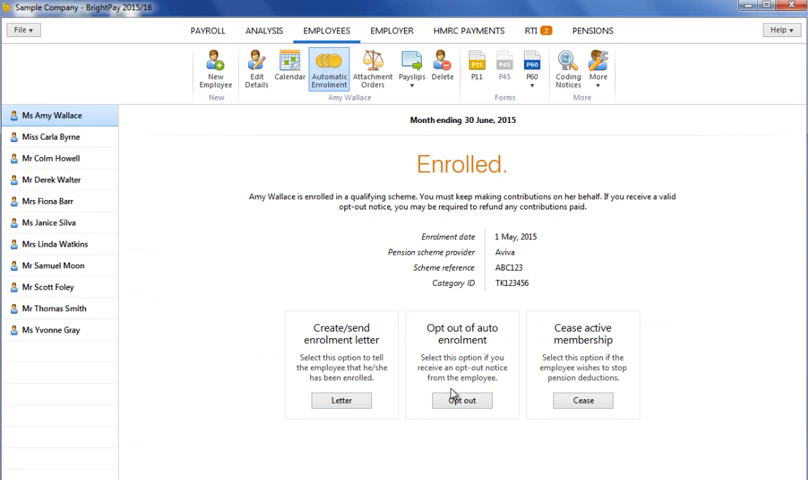
pyautogui.click(460, 400)
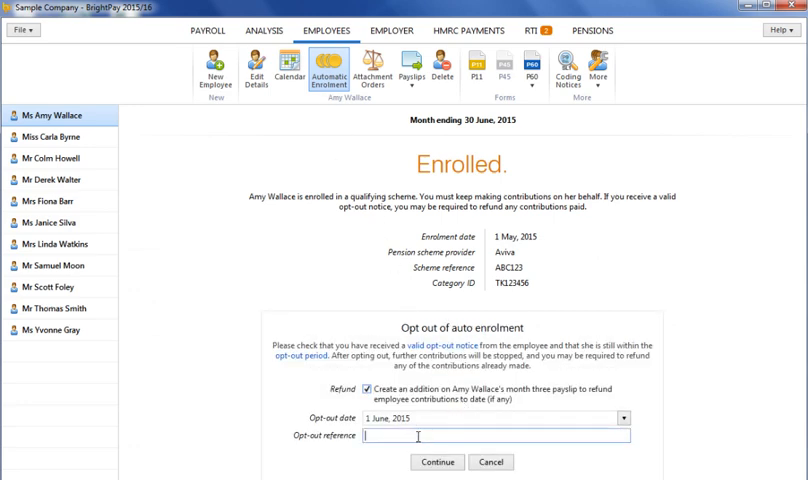
pyautogui.write('1234')
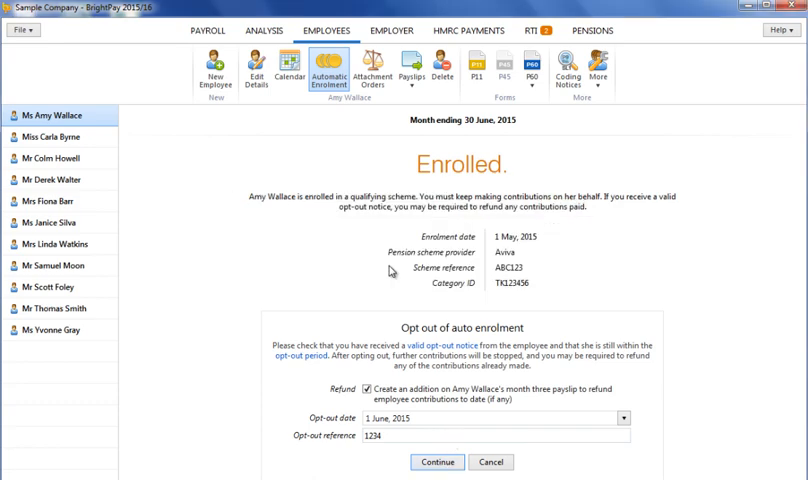
pyautogui.click(436, 462)
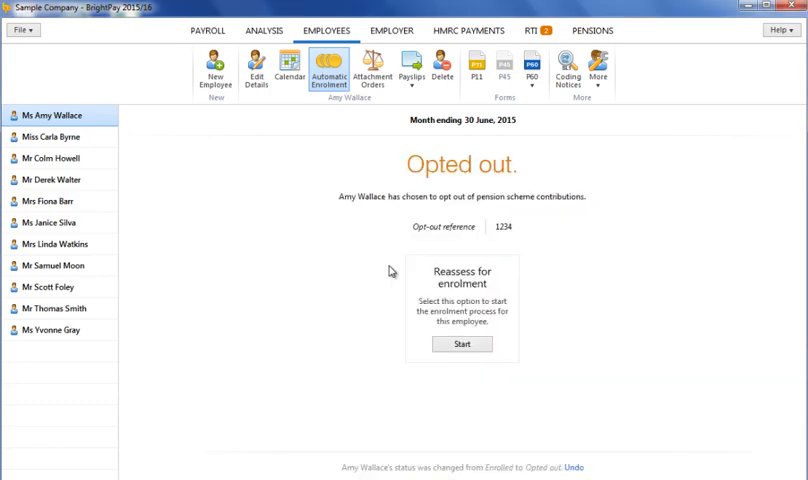
# Check the £24.37 pension refund on her June payslip and go to the Analyse reports area
pyautogui.click(208, 30)
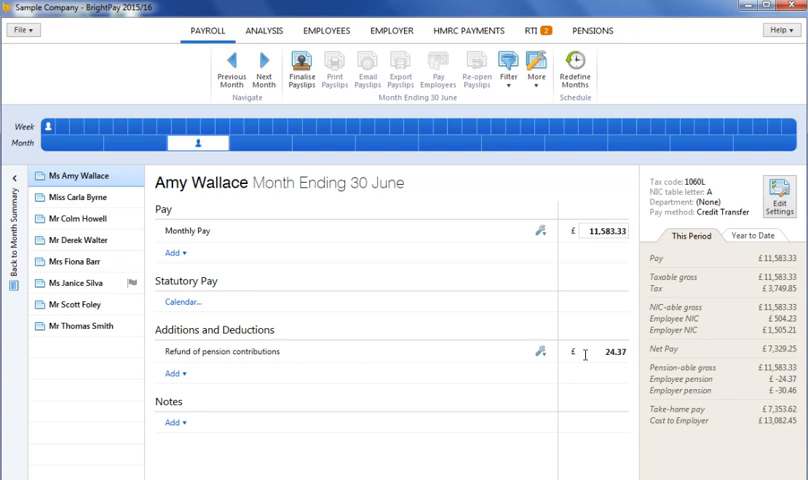
pyautogui.moveTo(340, 132)
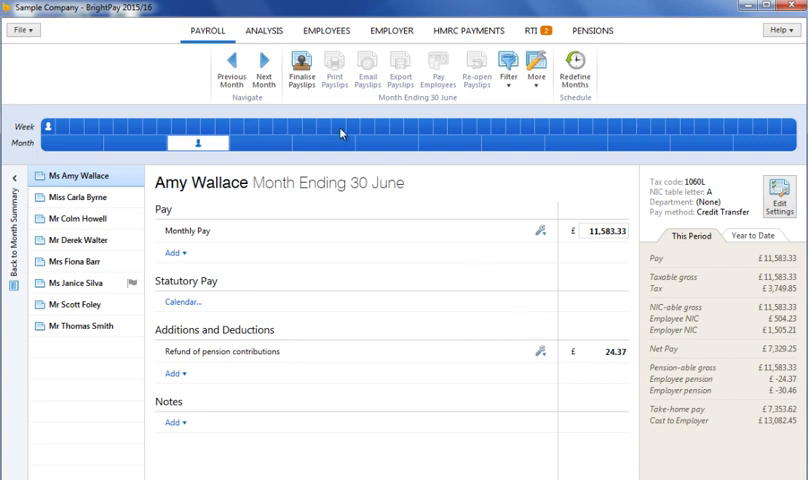
pyautogui.click(264, 30)
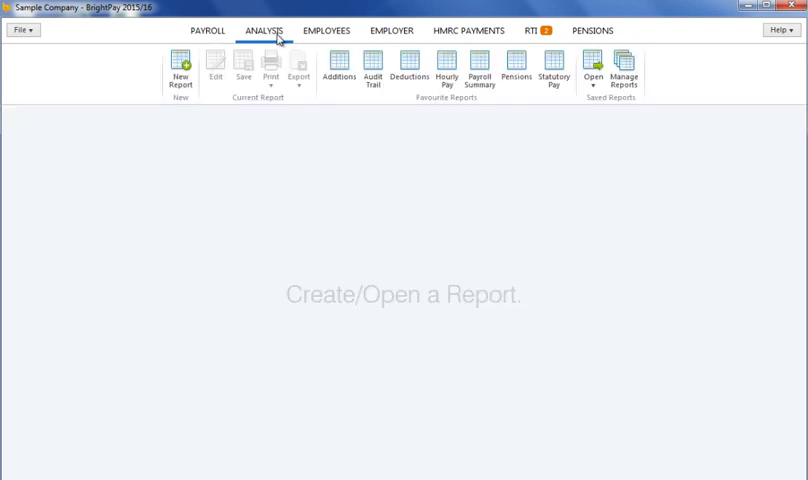
# Build and run a new report with Aviva qualifying earnings and employee contribution columns added
pyautogui.click(180, 72)
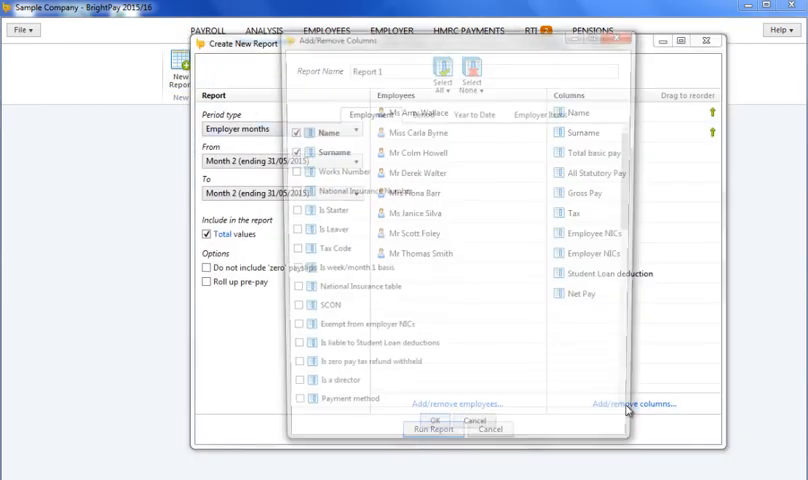
pyautogui.click(544, 112)
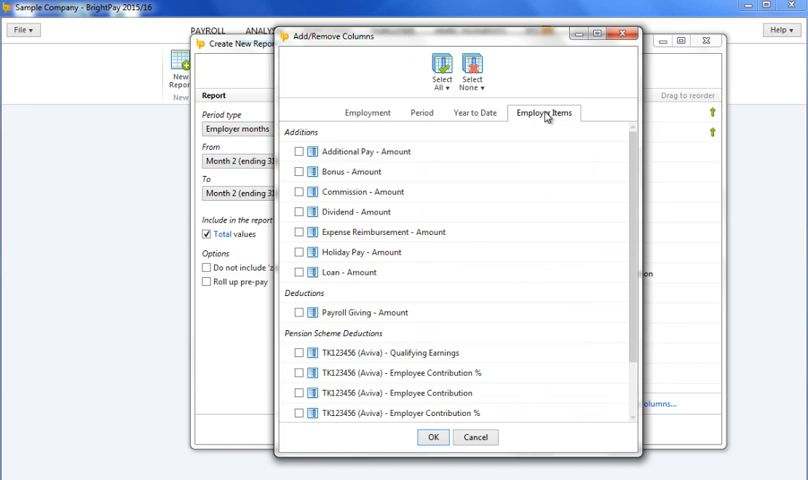
pyautogui.scroll(-3)
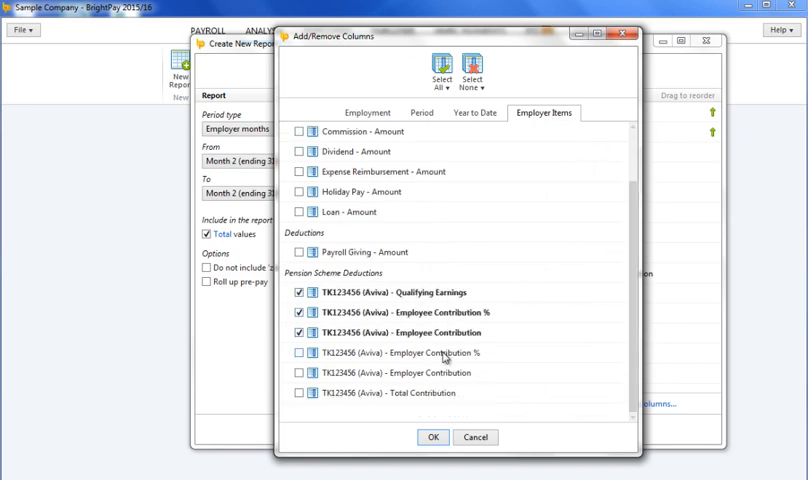
pyautogui.click(432, 436)
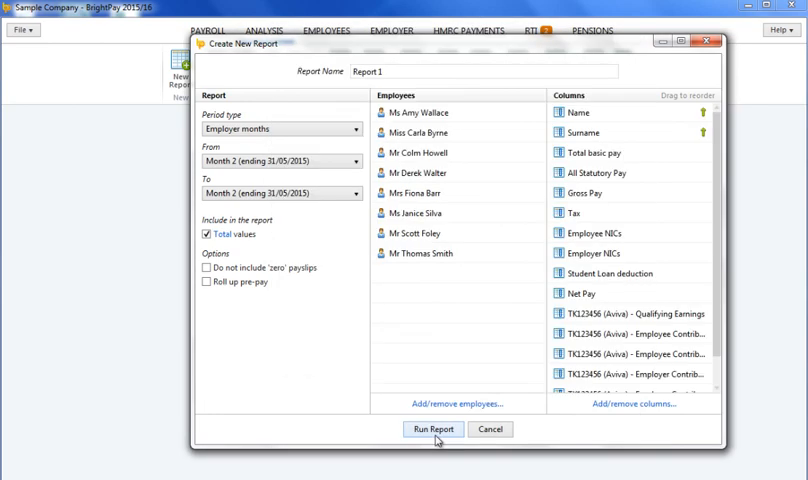
pyautogui.click(432, 428)
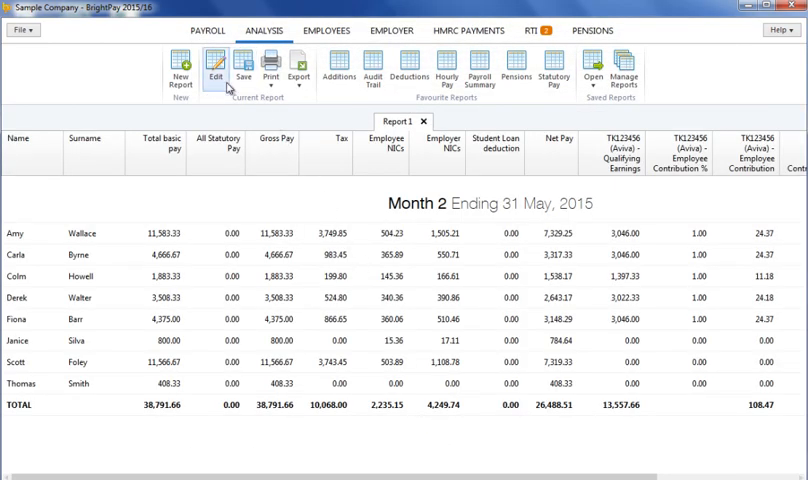
pyautogui.moveTo(298, 70)
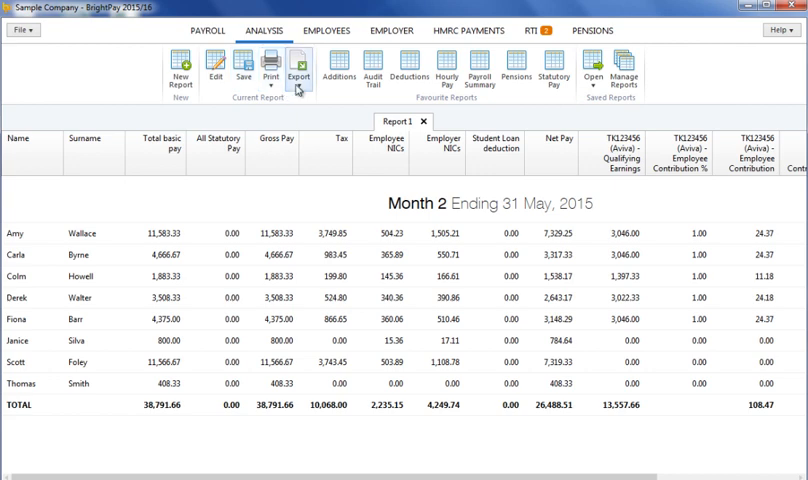
pyautogui.moveTo(316, 144)
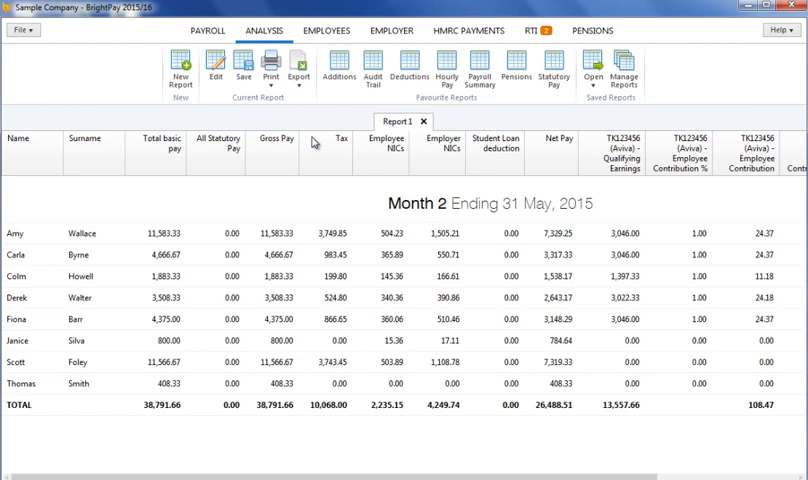
pyautogui.moveTo(206, 30)
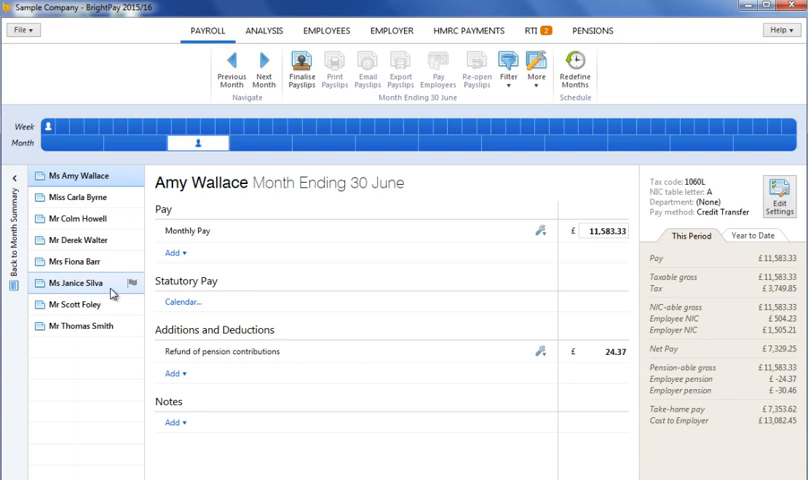
pyautogui.click(80, 284)
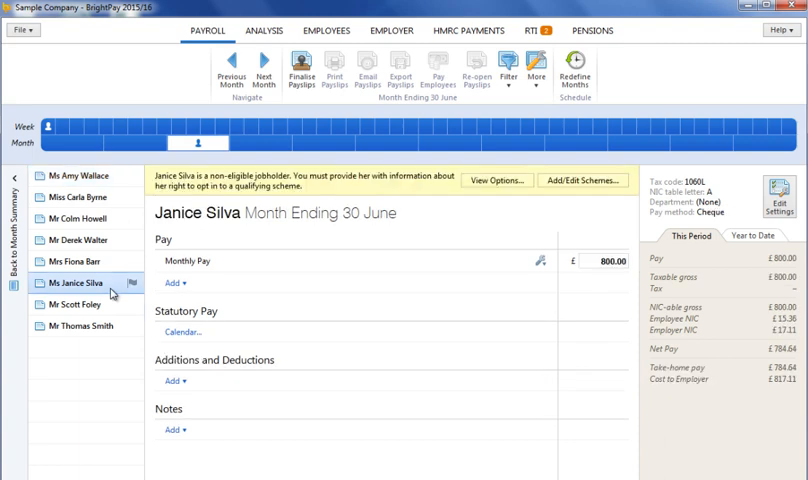